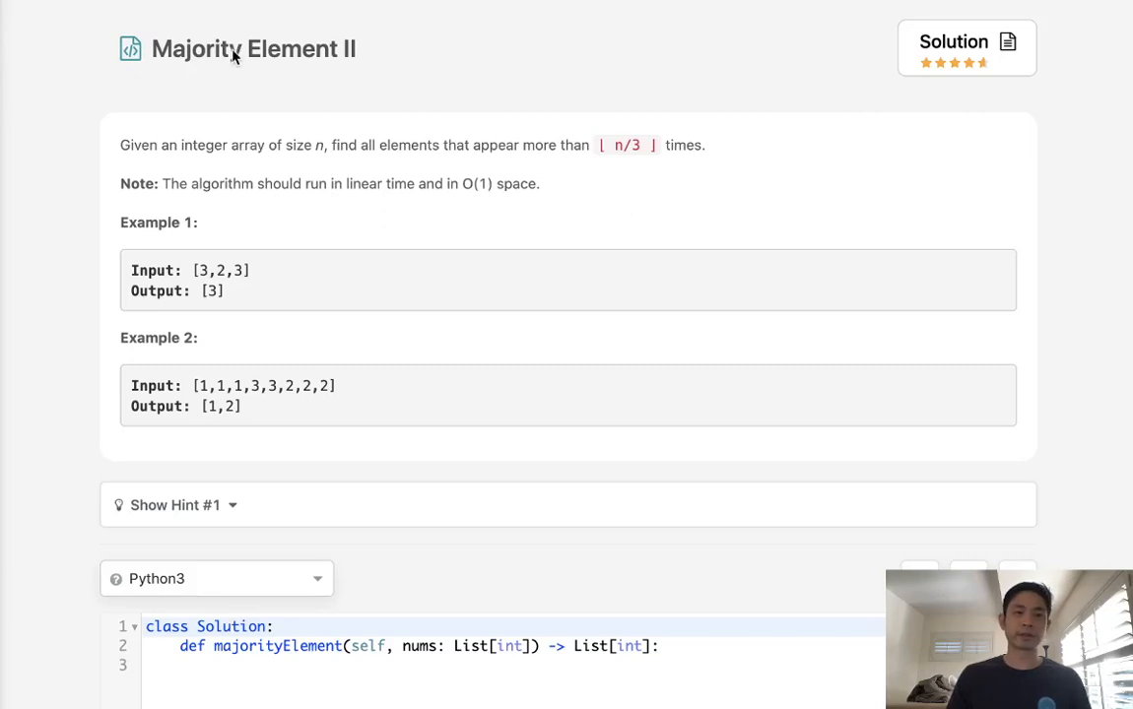
{"action": "mouse_move", "coordinate": [260, 181]}
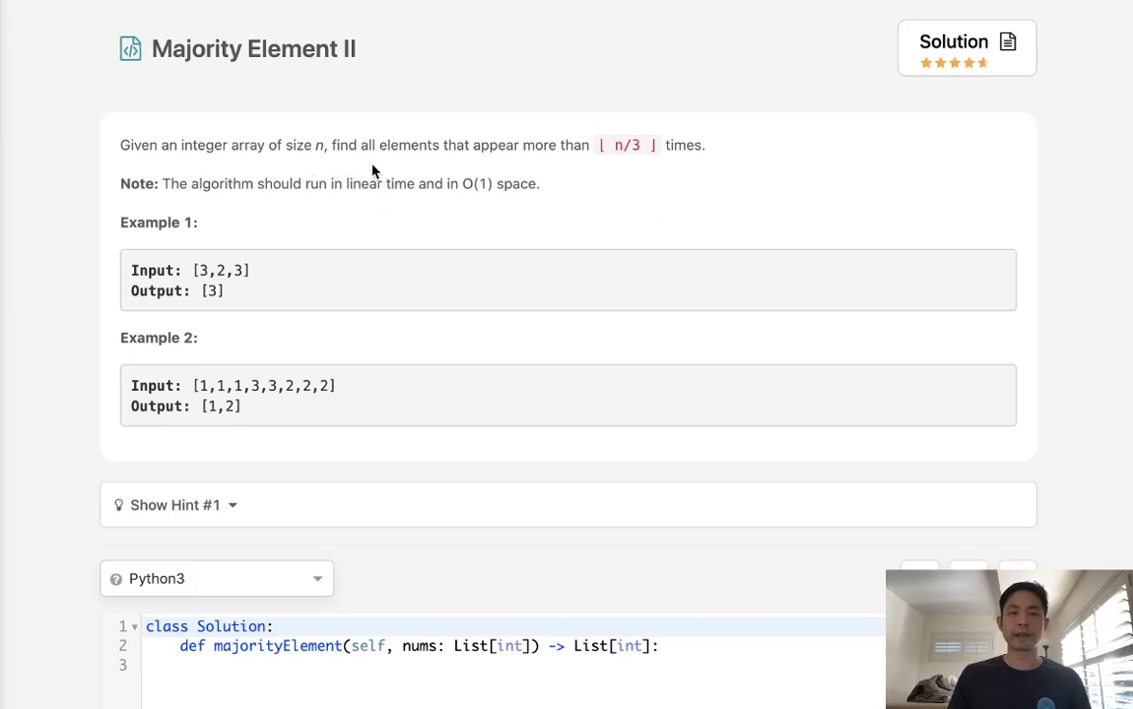
{"action": "mouse_move", "coordinate": [662, 167]}
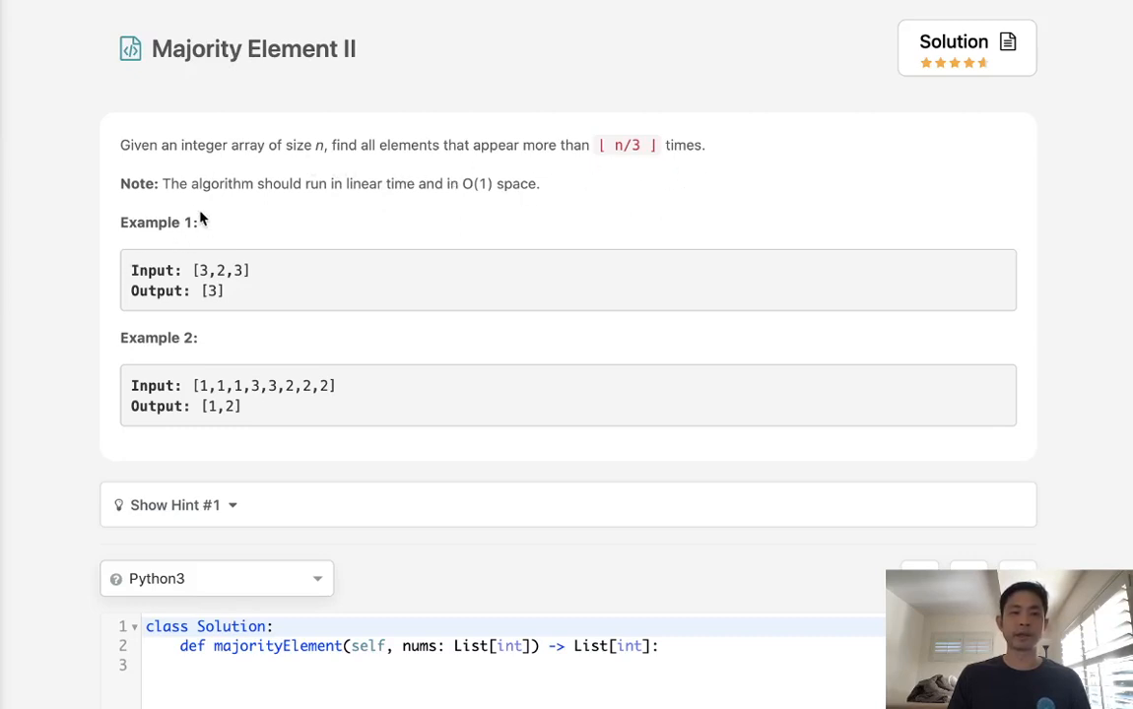
{"action": "mouse_move", "coordinate": [470, 197]}
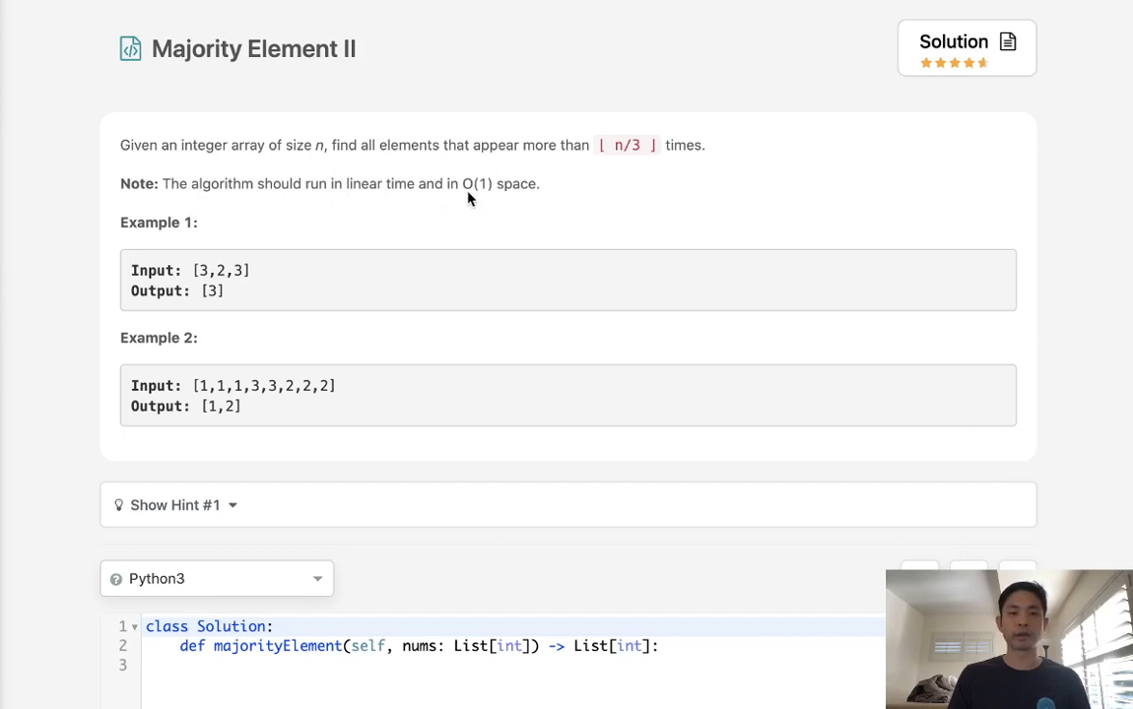
{"action": "mouse_move", "coordinate": [547, 193]}
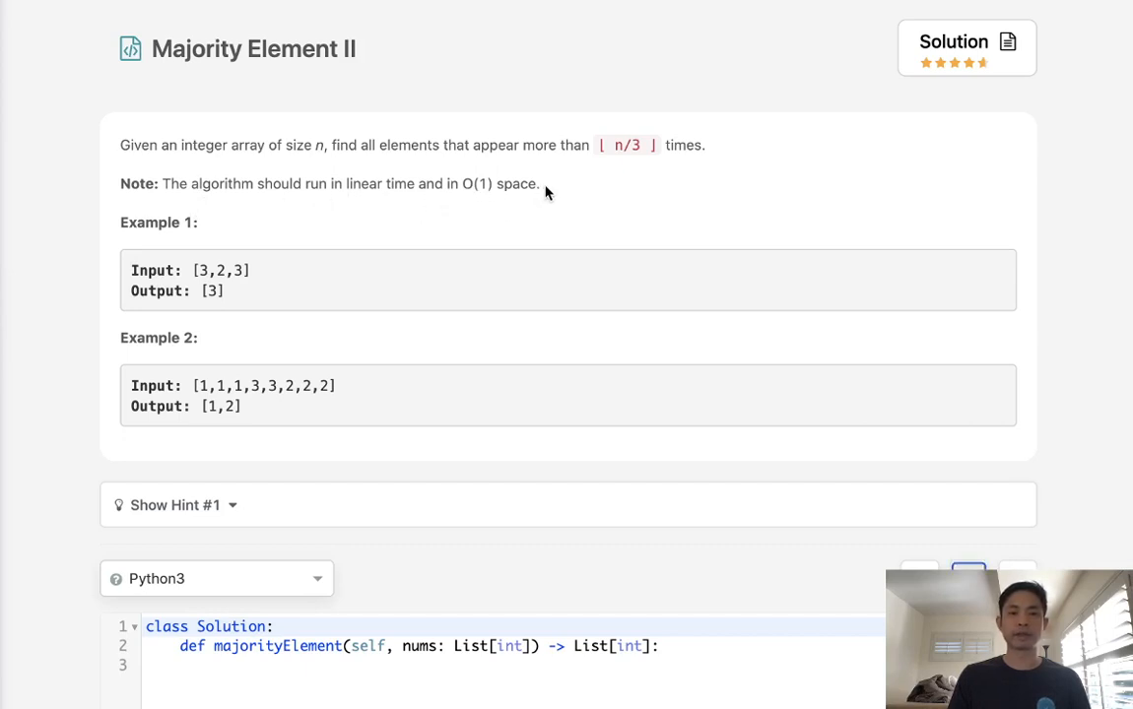
- Write N = len(nums) and c = Counter(nums) at the start of the solution
{"action": "left_click_drag", "start_coordinate": [120, 183], "coordinate": [540, 183]}
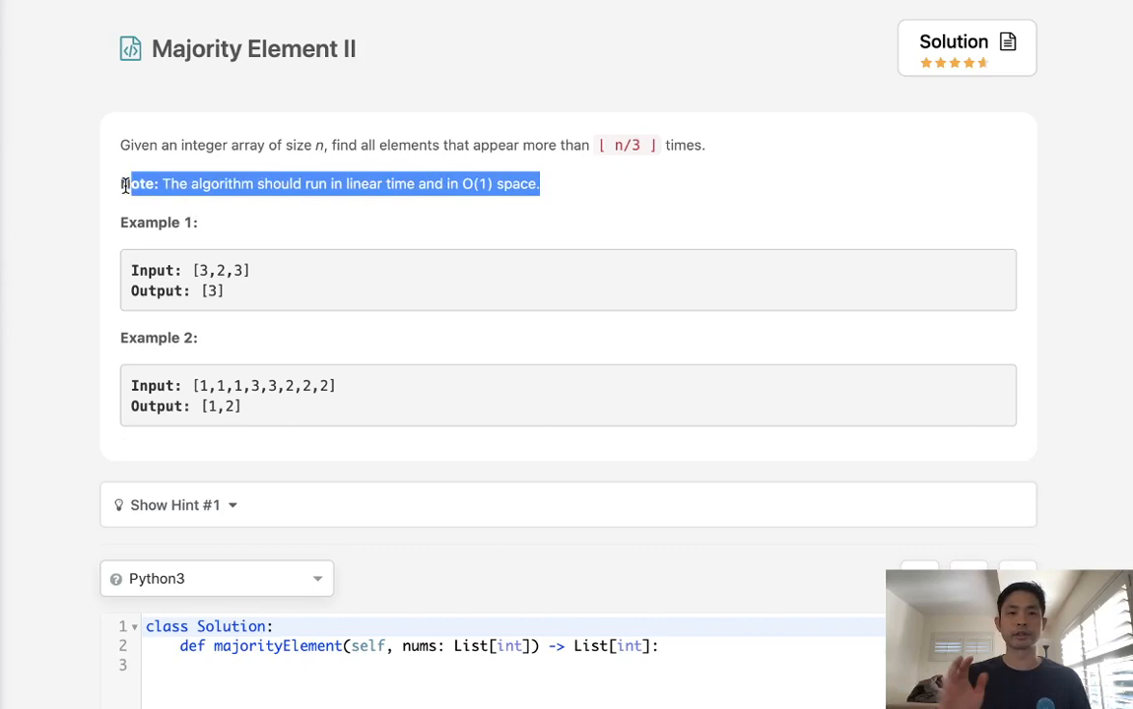
{"action": "mouse_move", "coordinate": [319, 253]}
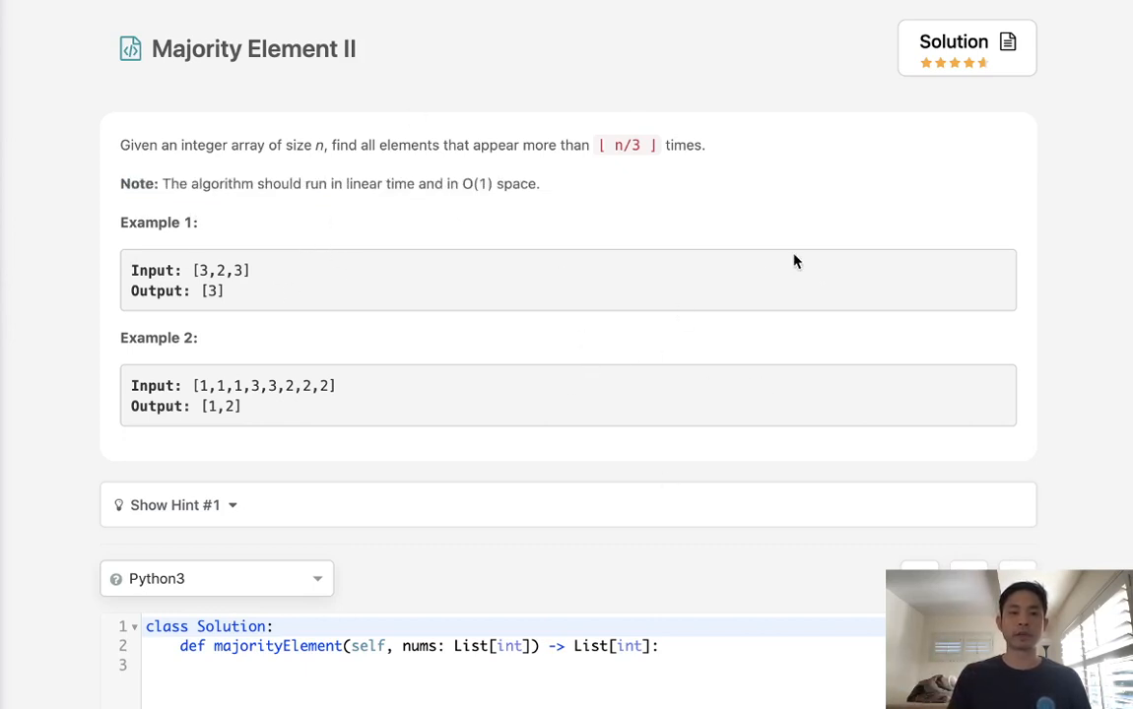
{"action": "mouse_move", "coordinate": [684, 558]}
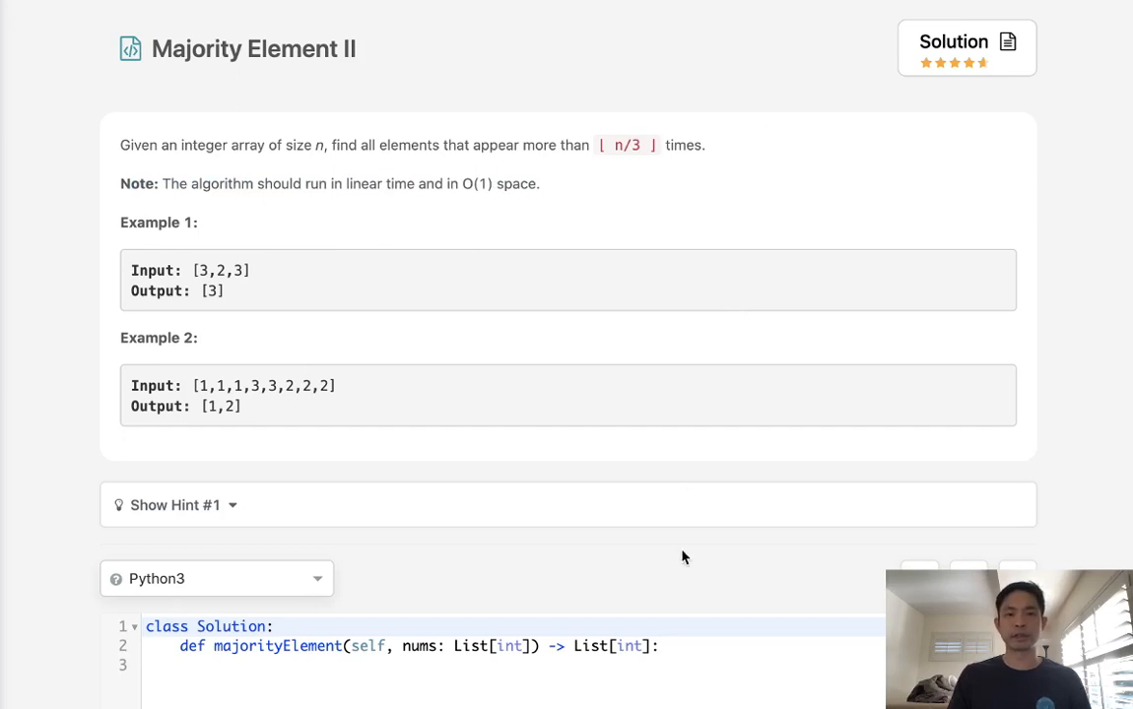
{"action": "scroll", "scroll_direction": "down", "scroll_amount": 3}
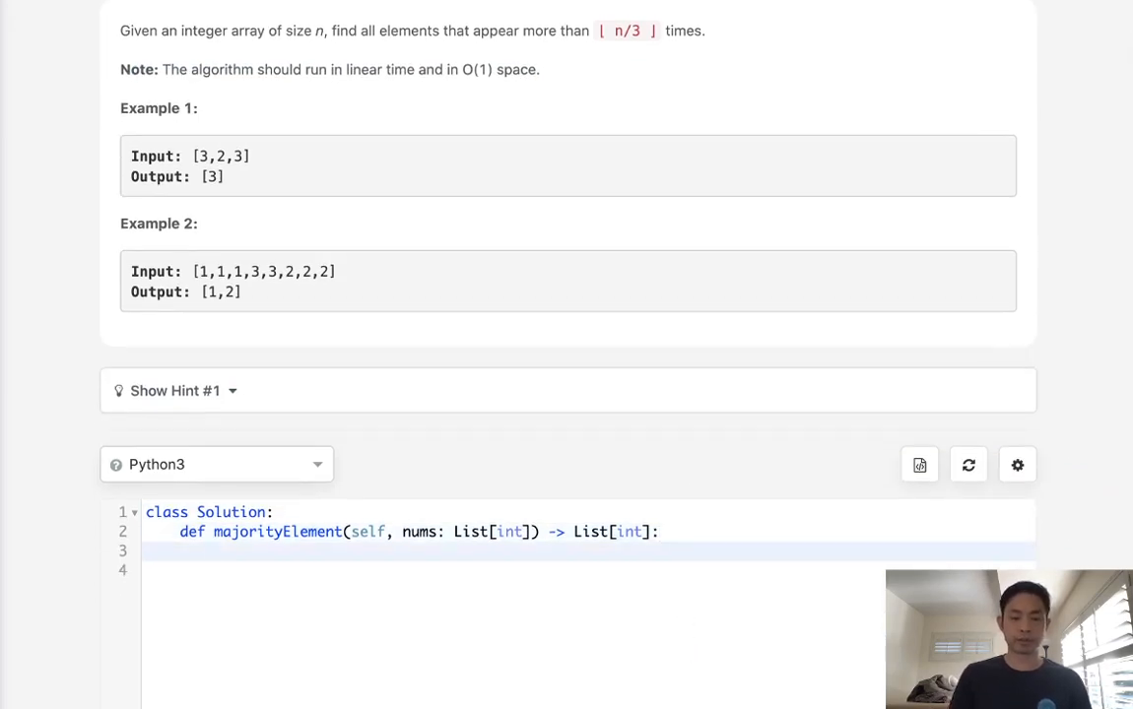
{"action": "type", "text": "N = len"}
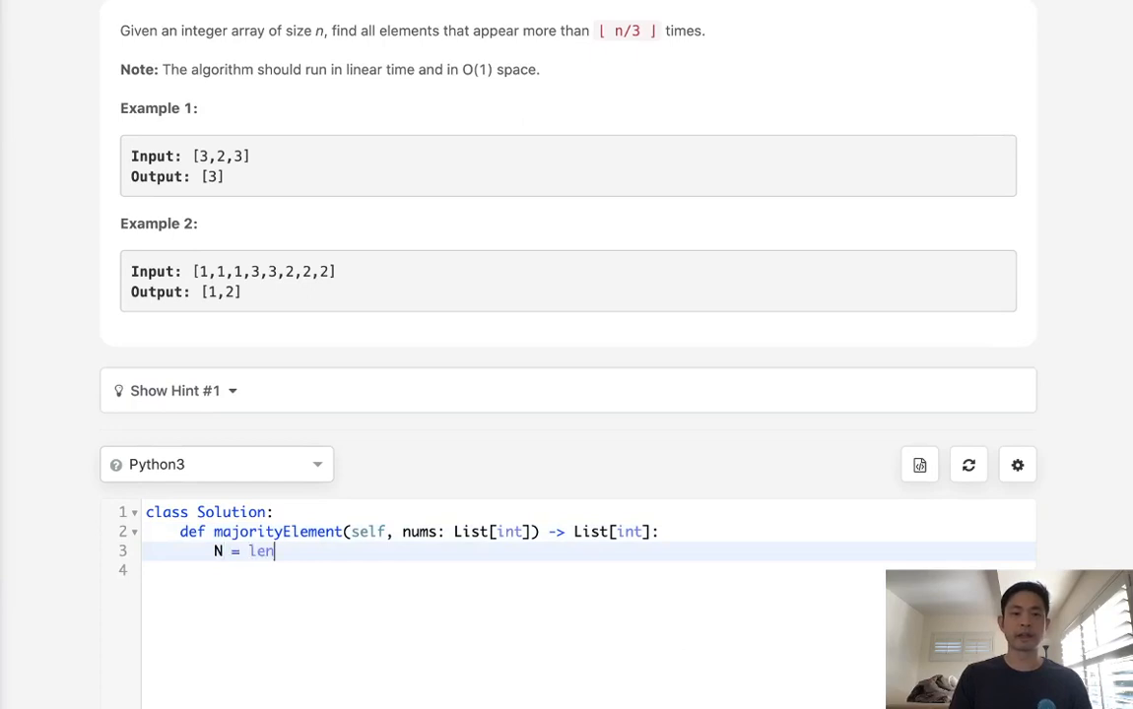
{"action": "type", "text": "(nums)"}
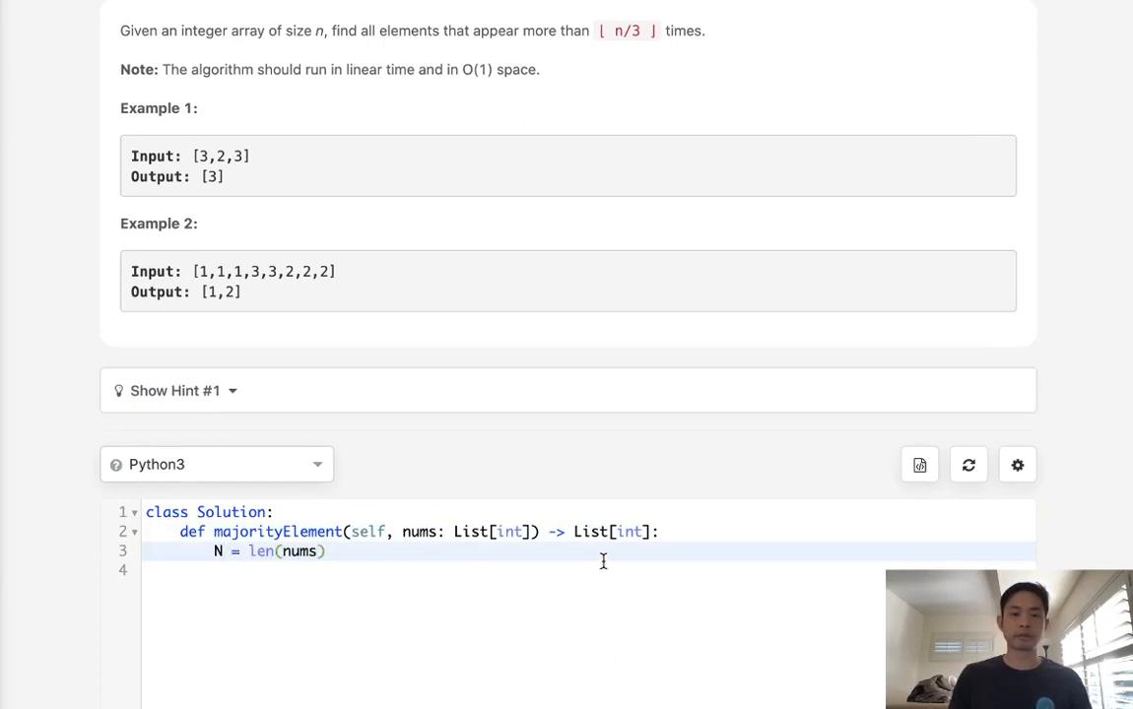
{"action": "key", "text": "enter"}
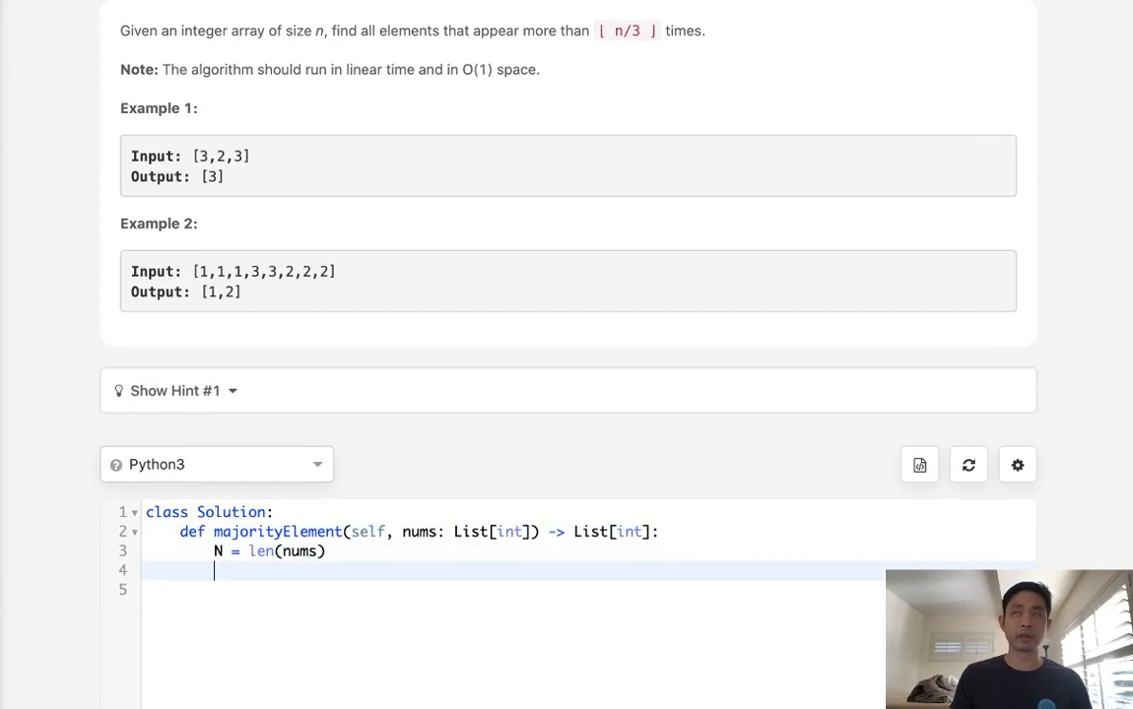
{"action": "type", "text": "c = Cou"}
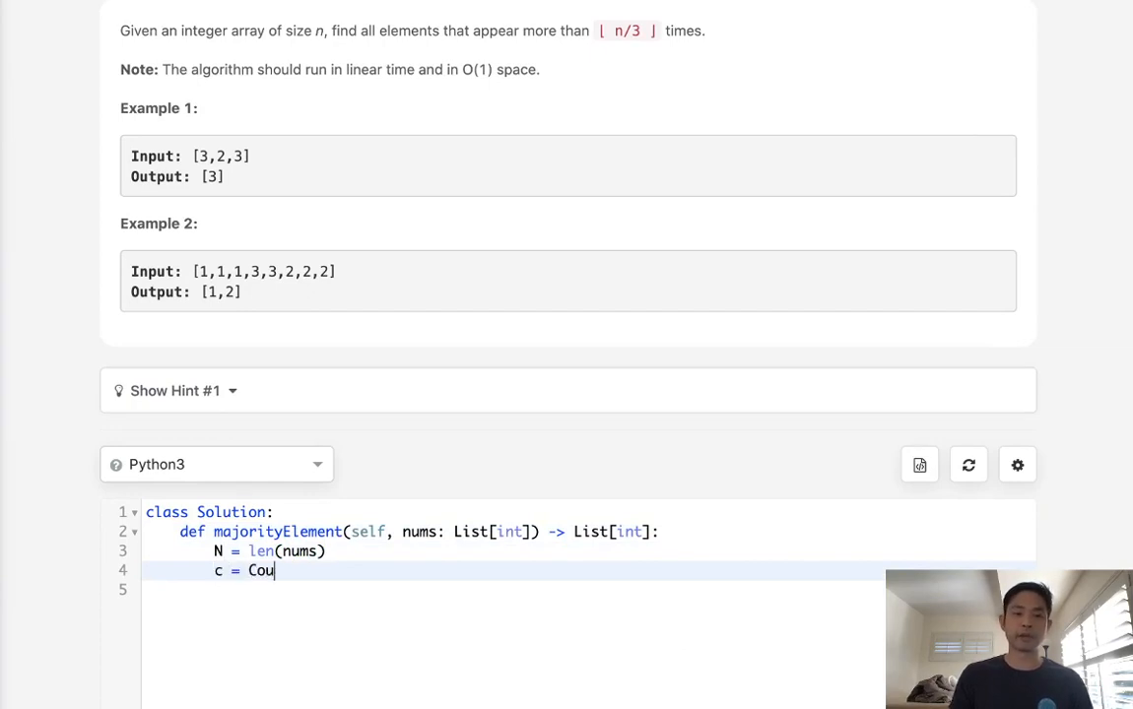
{"action": "type", "text": "nter()"}
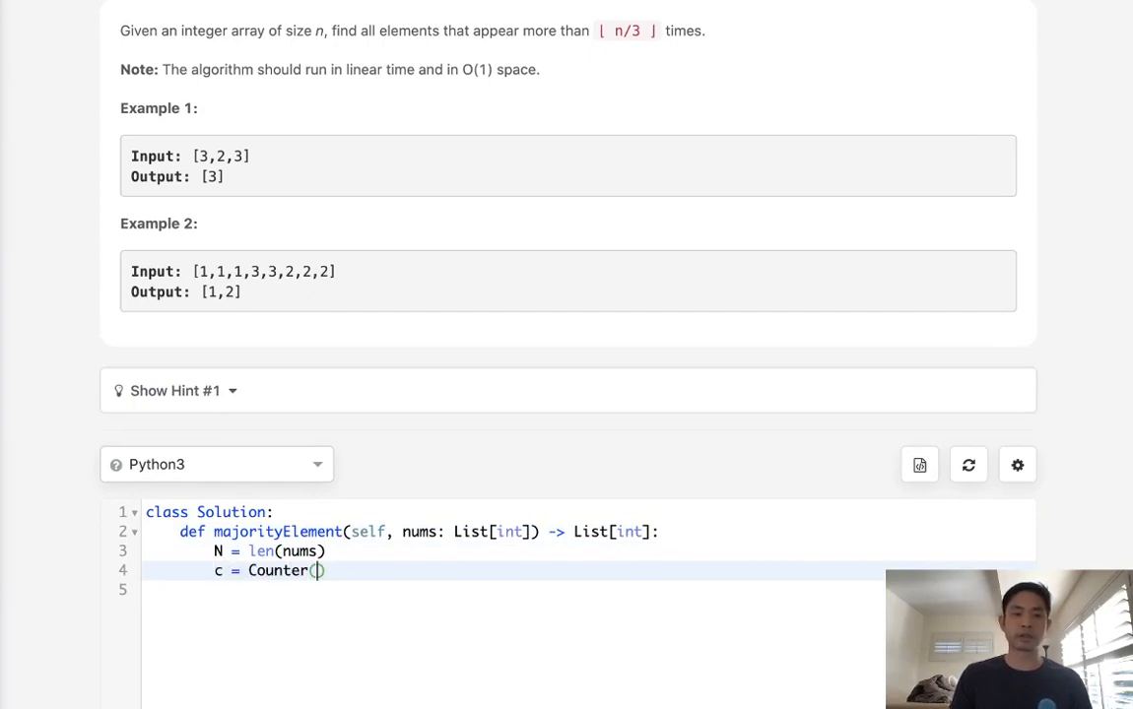
{"action": "type", "text": "nums"}
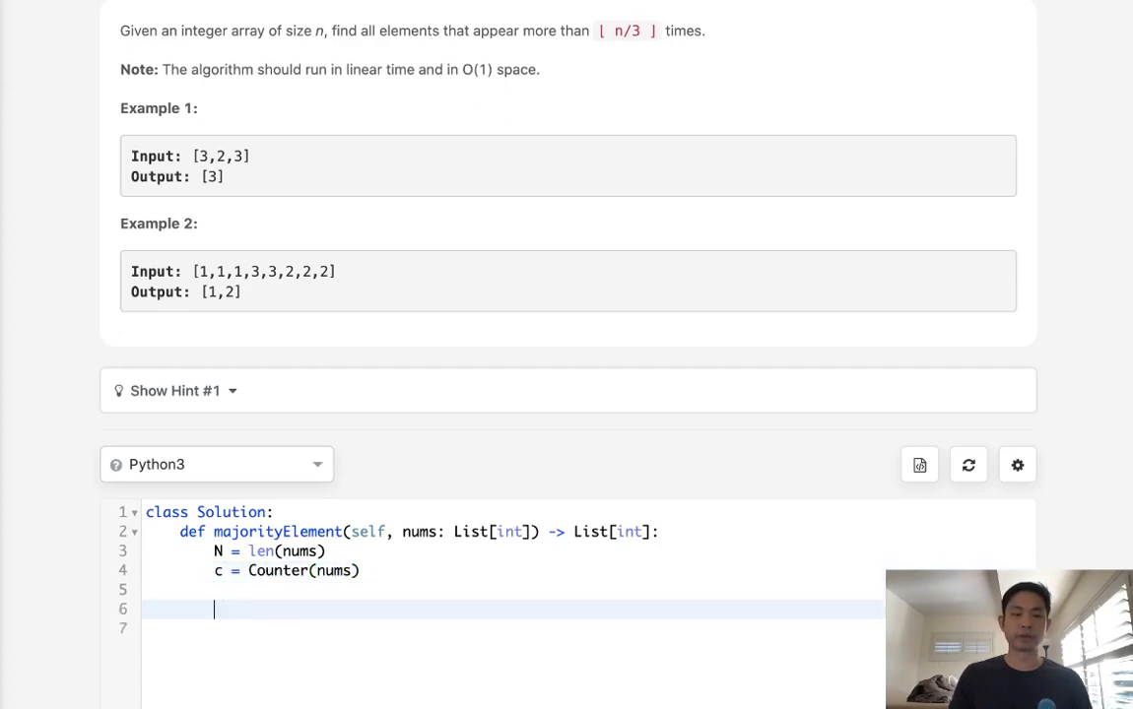
- Return [i for i,n in c.items() if n > (N//3)] from the counts
{"action": "type", "text": "for i,"}
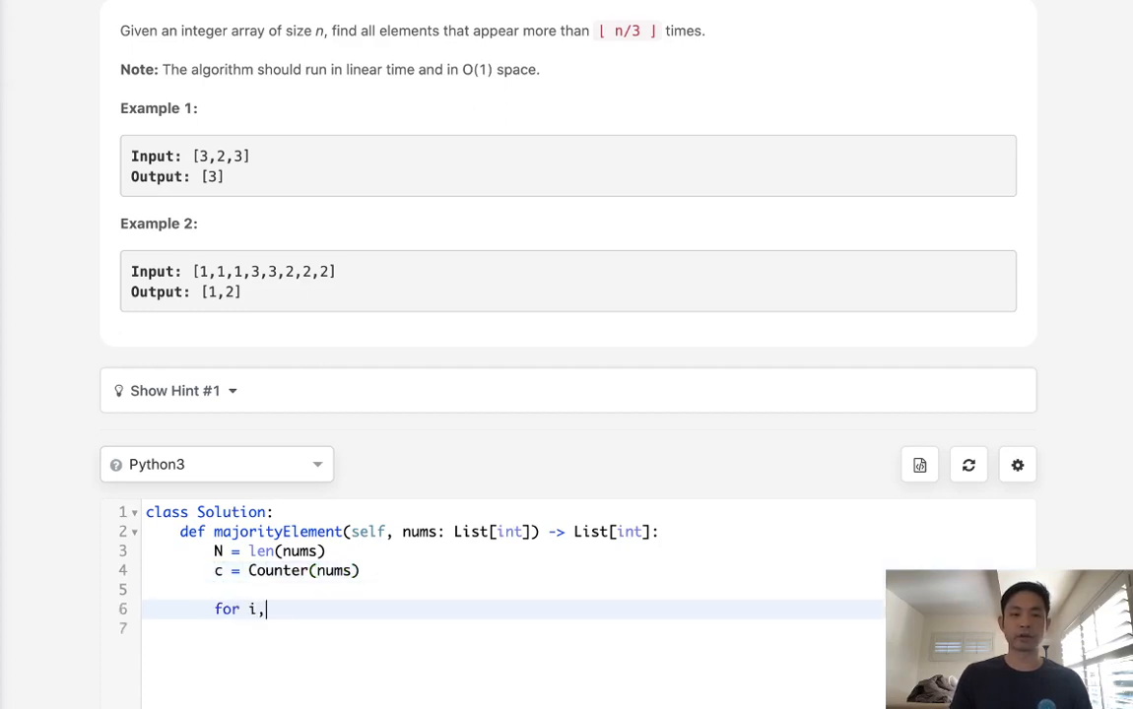
{"action": "type", "text": "n in"}
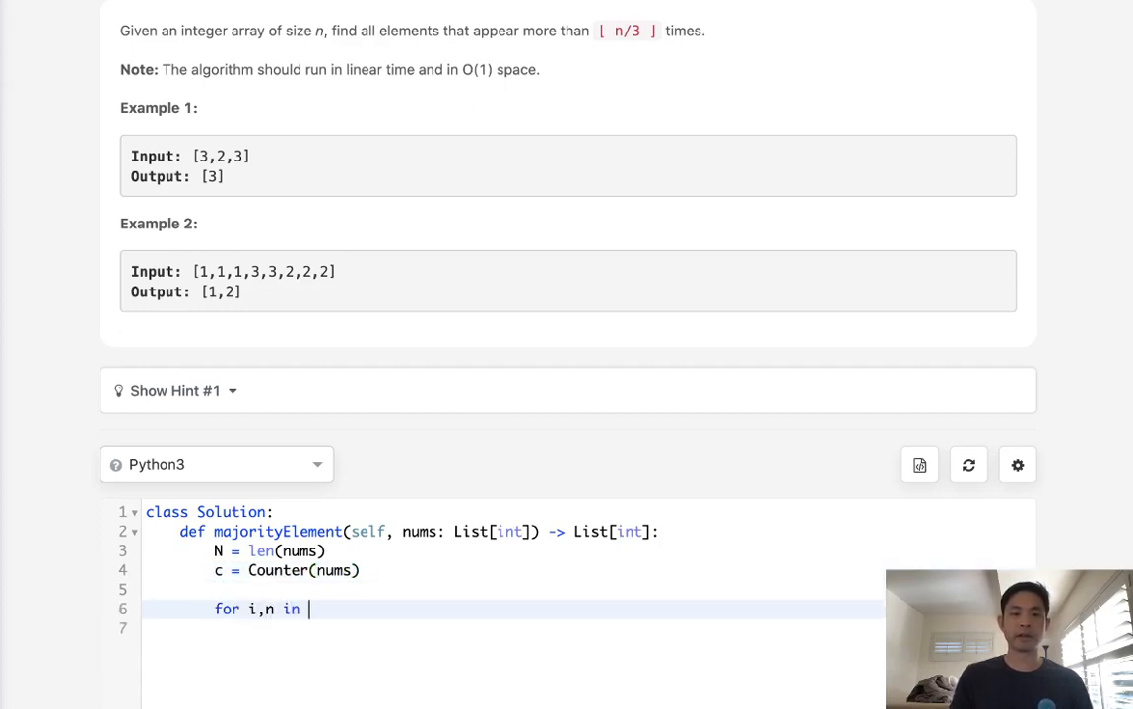
{"action": "type", "text": "c.items() i"}
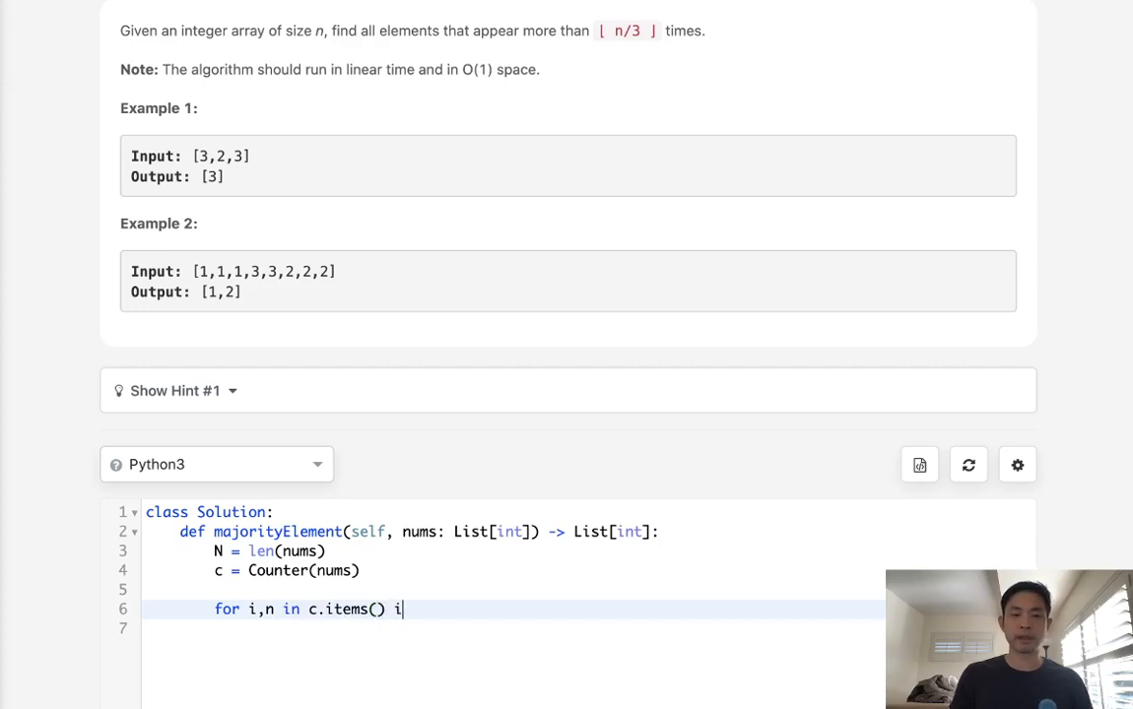
{"action": "type", "text": "f n"}
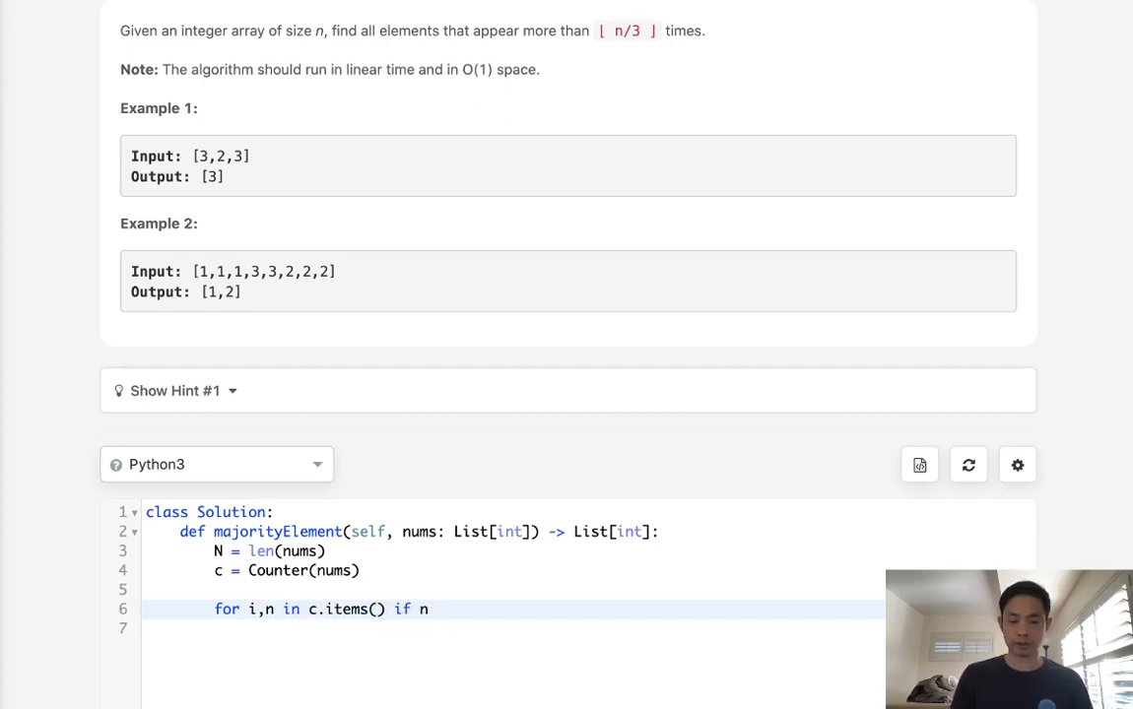
{"action": "type", "text": ">"}
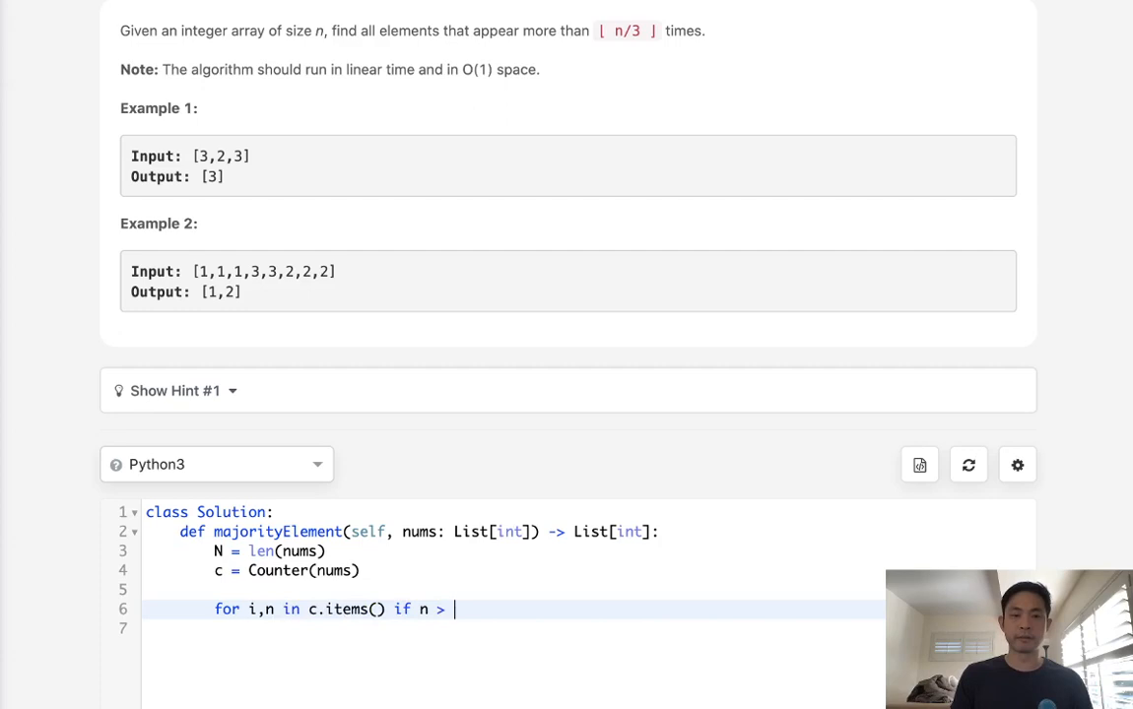
{"action": "type", "text": "N//3)"}
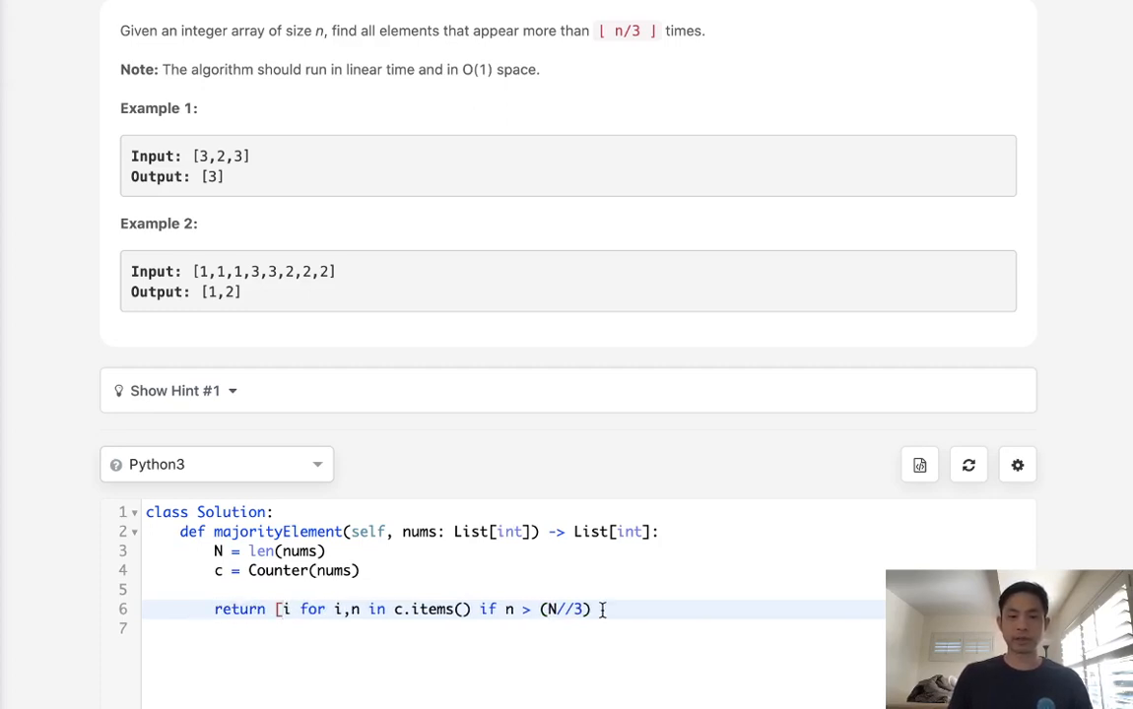
- Scroll below the editor to submit the Counter-based solution and see it Accepted
{"action": "scroll", "scroll_direction": "down", "scroll_amount": 3}
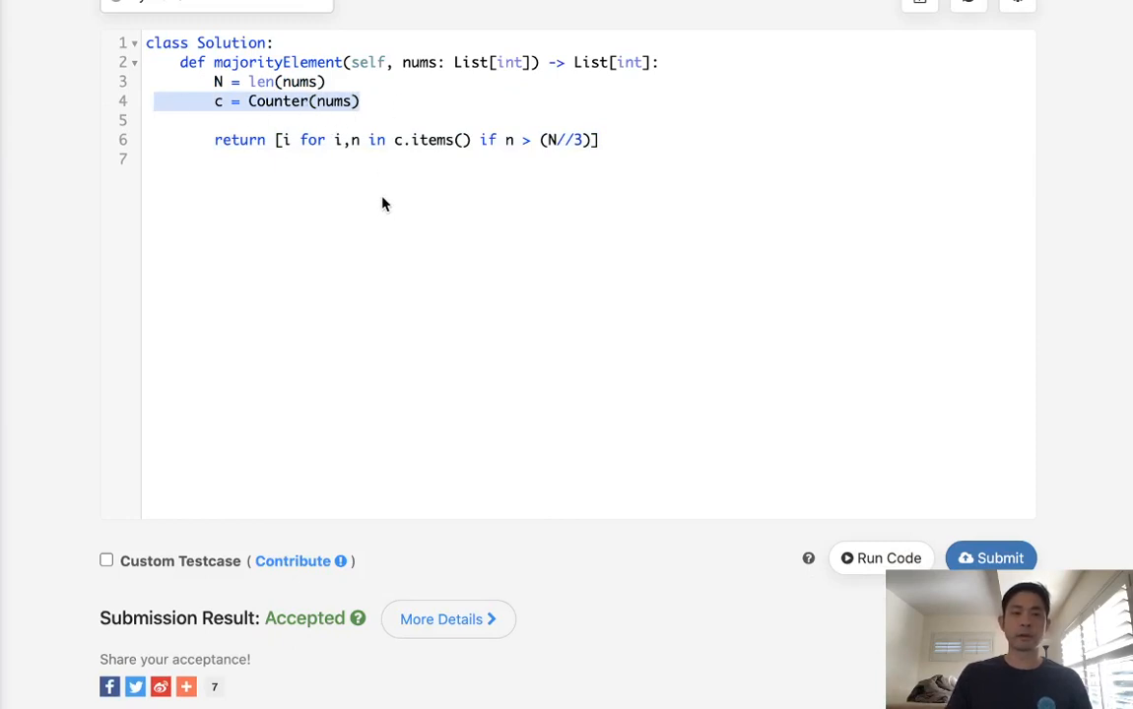
{"action": "scroll", "scroll_direction": "down", "scroll_amount": 3}
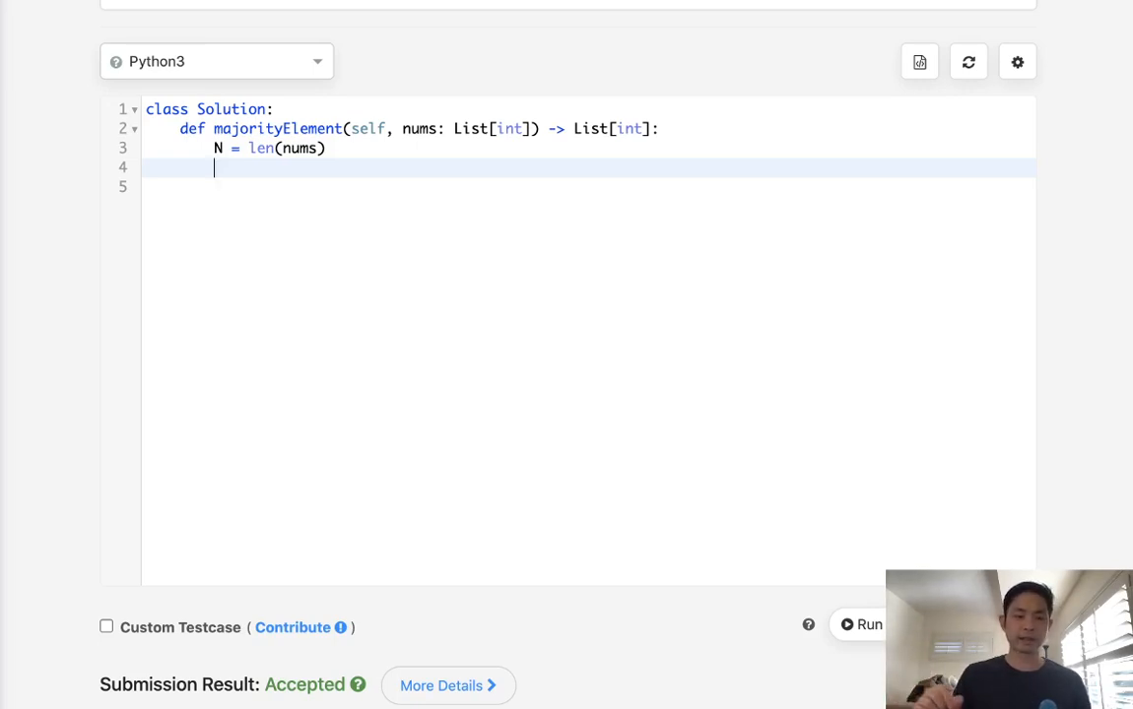
{"action": "type", "text": "c"}
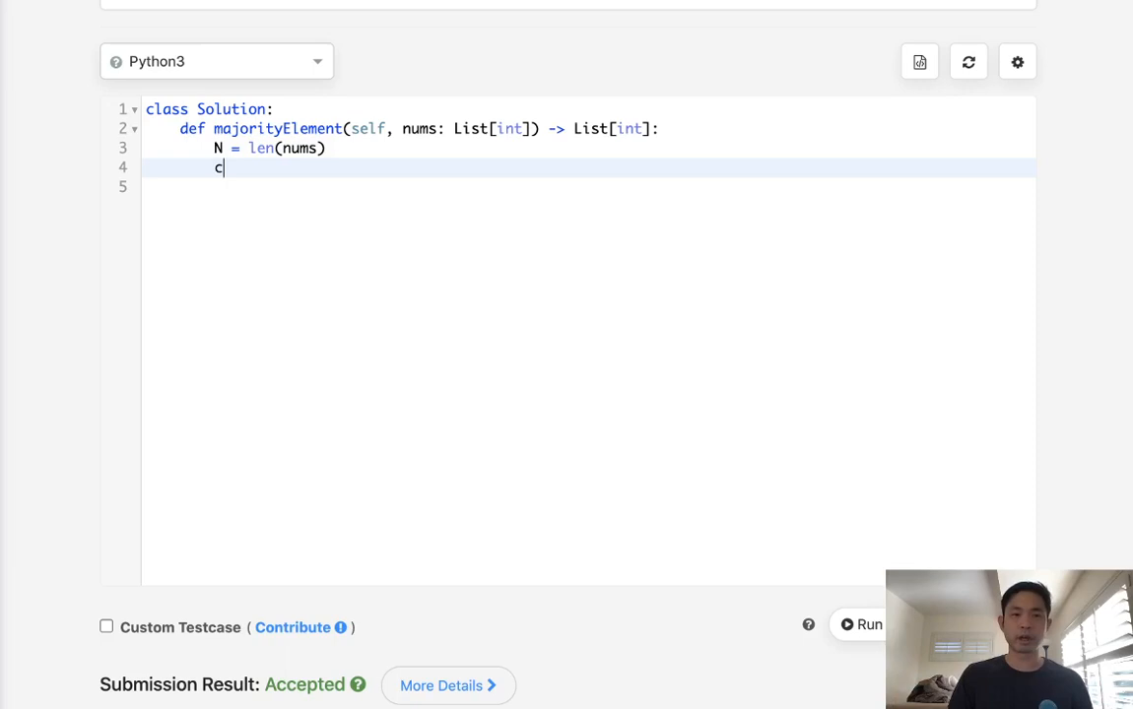
{"action": "type", "text": "and1"}
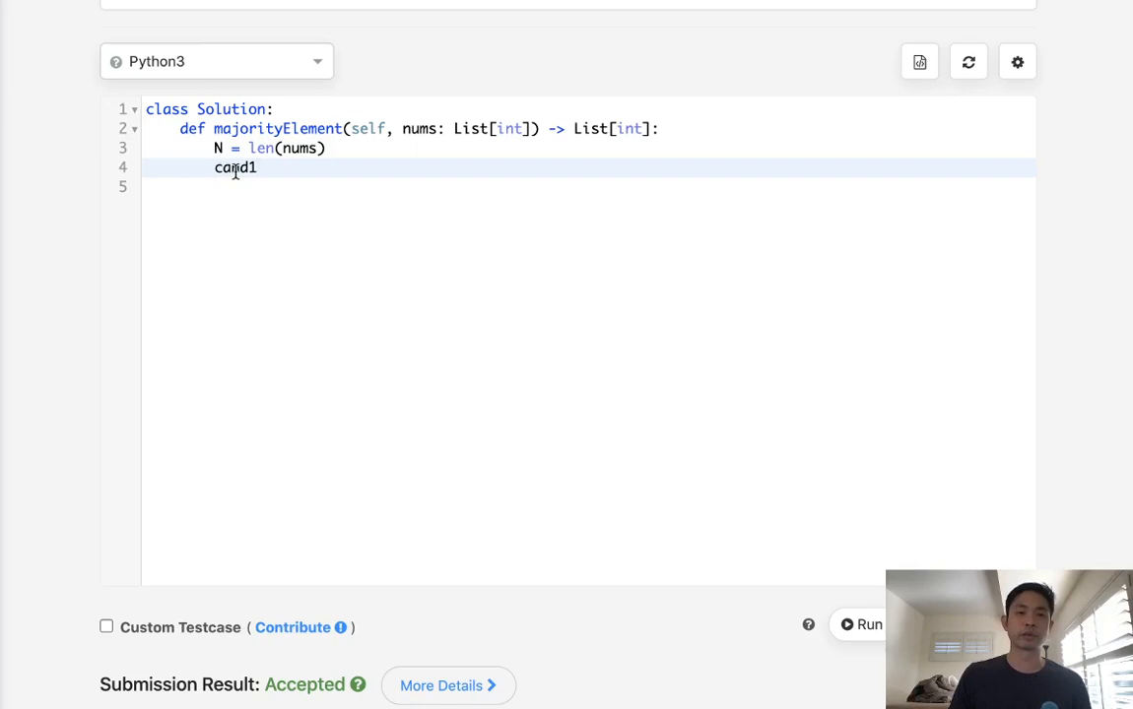
{"action": "double_click", "coordinate": [234, 167]}
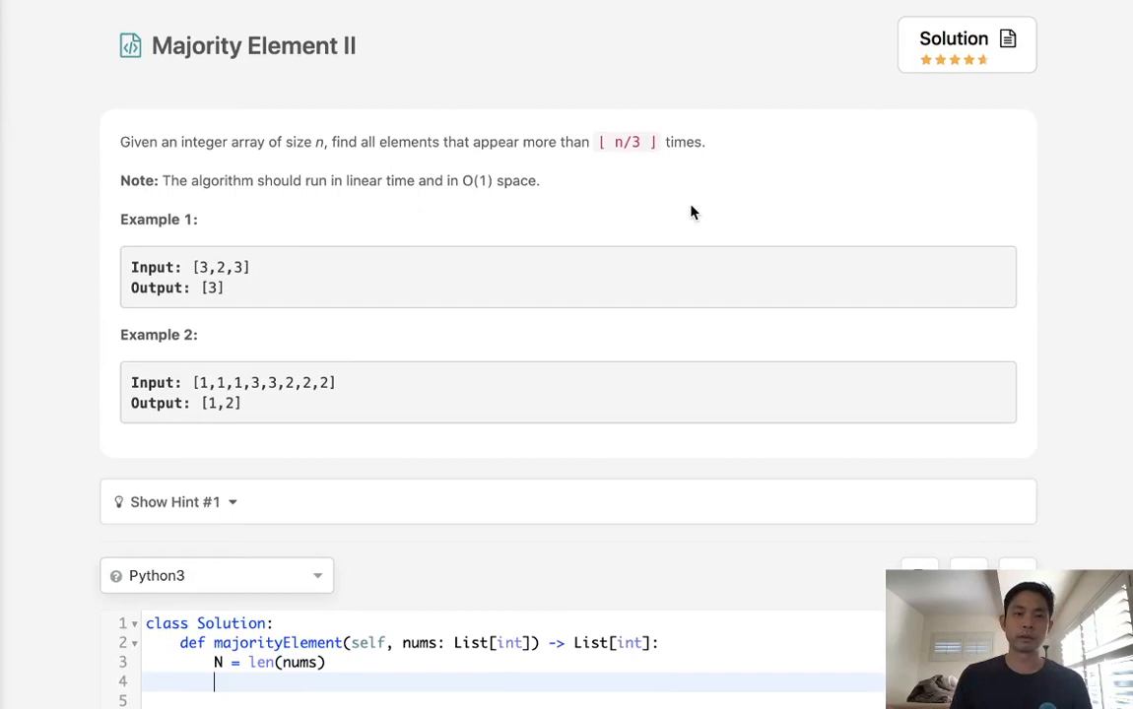
{"action": "mouse_move", "coordinate": [621, 205]}
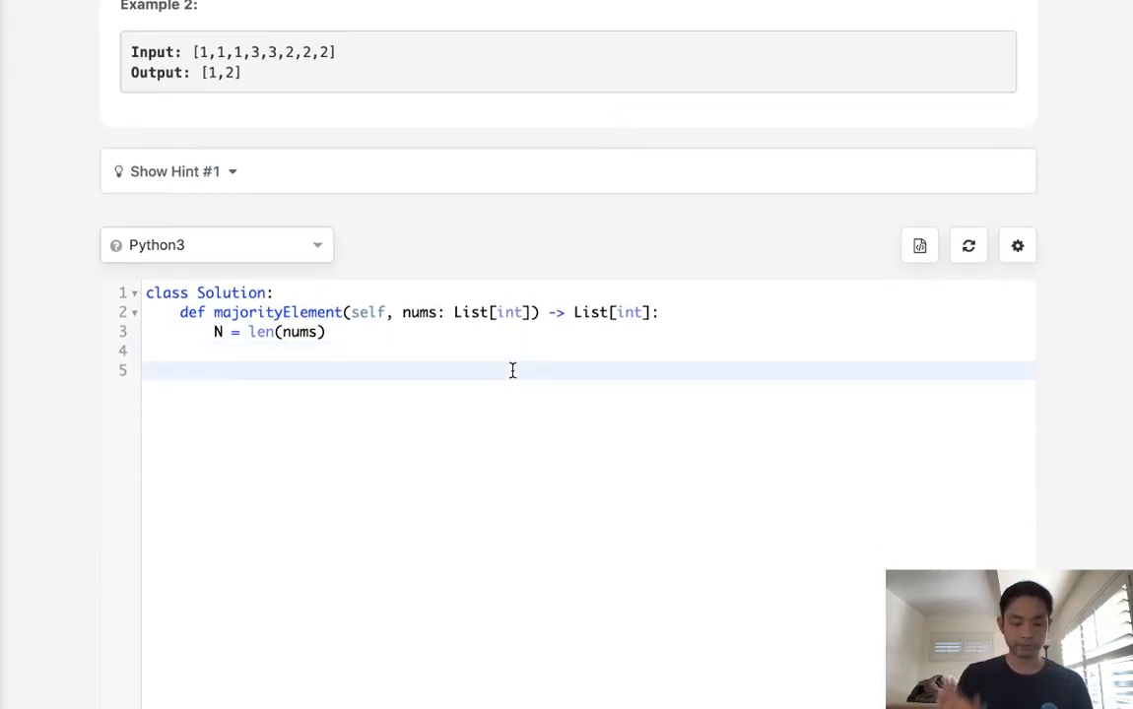
- Initialize count1, count2 = 0, cand1, cand2 = None, N = len(nums), and return [] for empty nums
{"action": "type", "text": "count"}
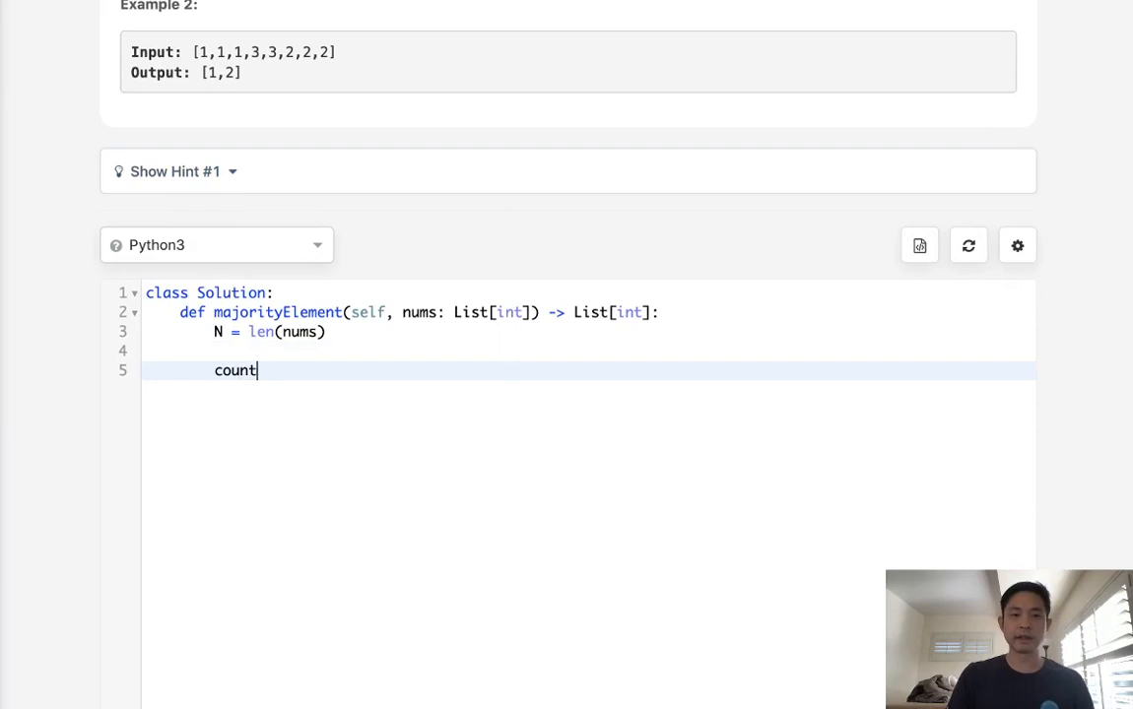
{"action": "type", "text": "1,count2,cand1,ca"}
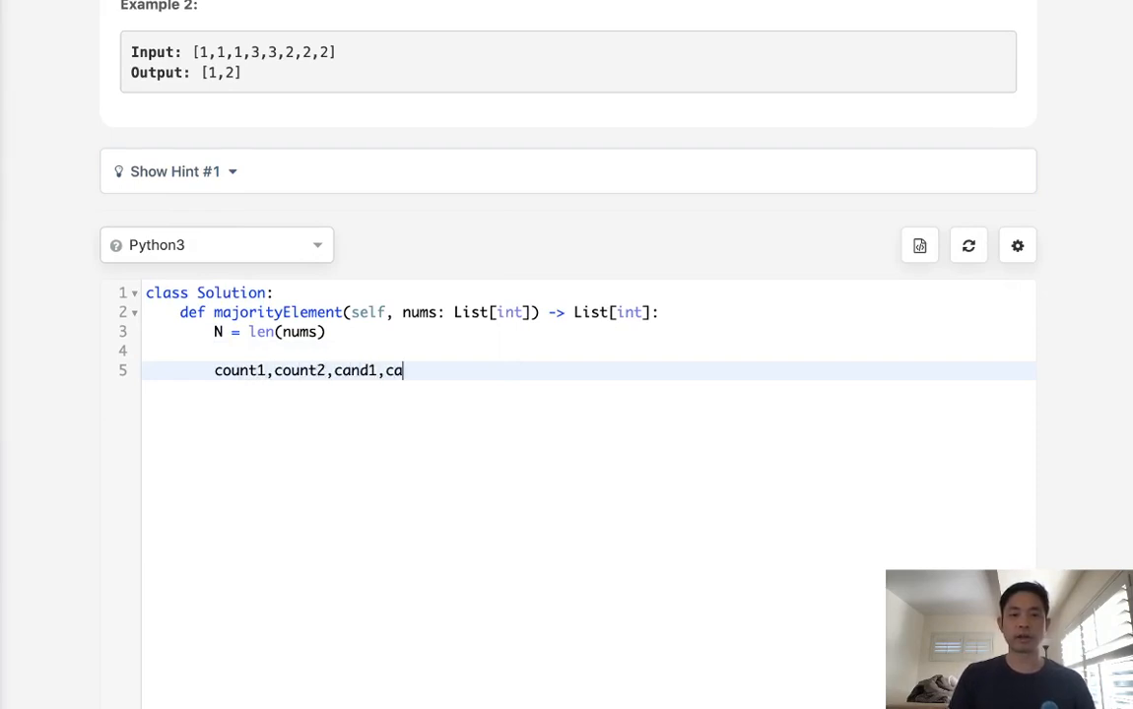
{"action": "type", "text": "nd2 = 0,"}
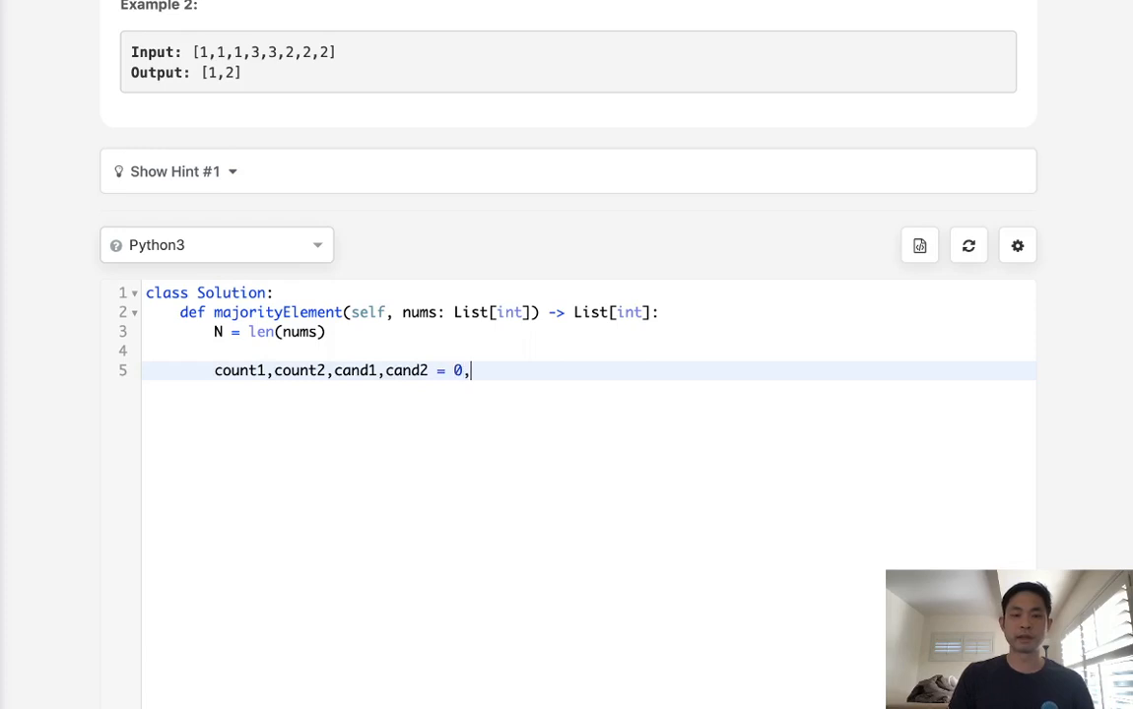
{"action": "type", "text": "0, None,None"}
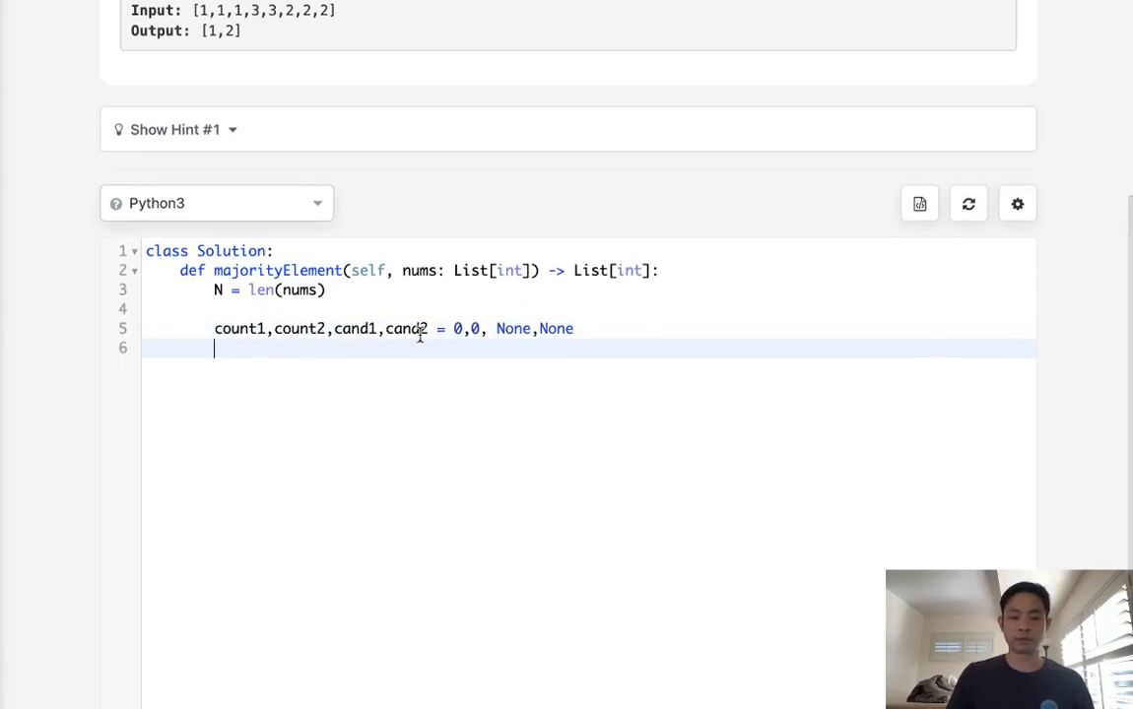
{"action": "type", "text": "if not n"}
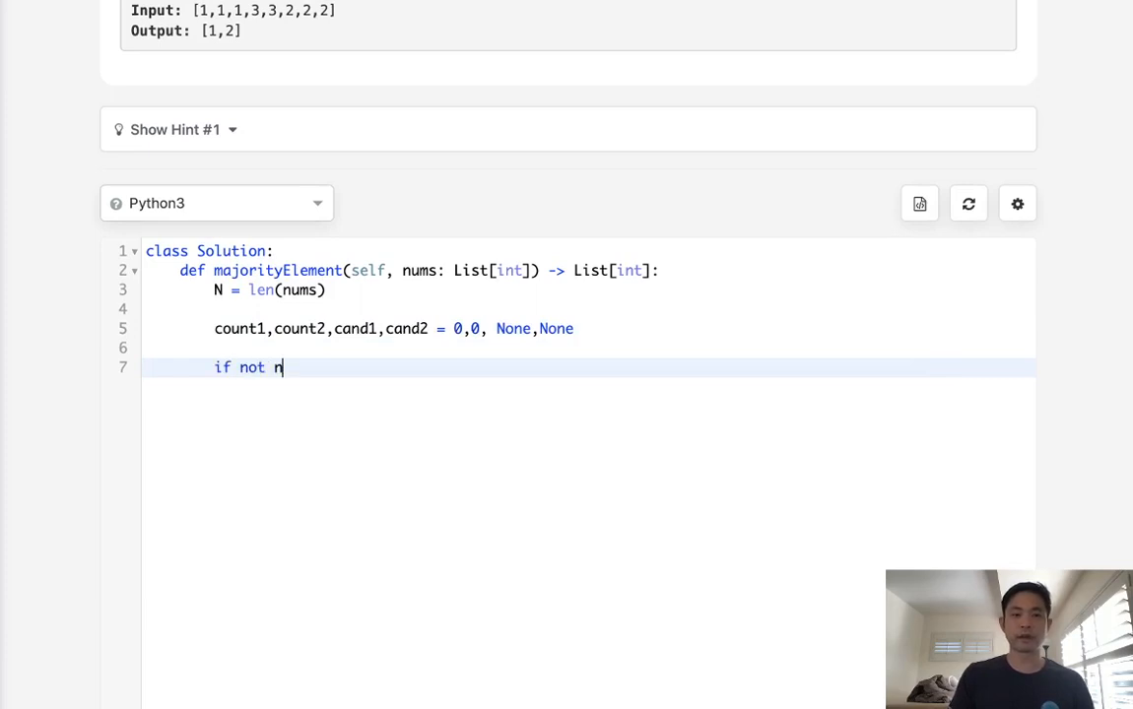
{"action": "type", "text": "ums: return []"}
{"action": "type", "text": "for n in nums:"}
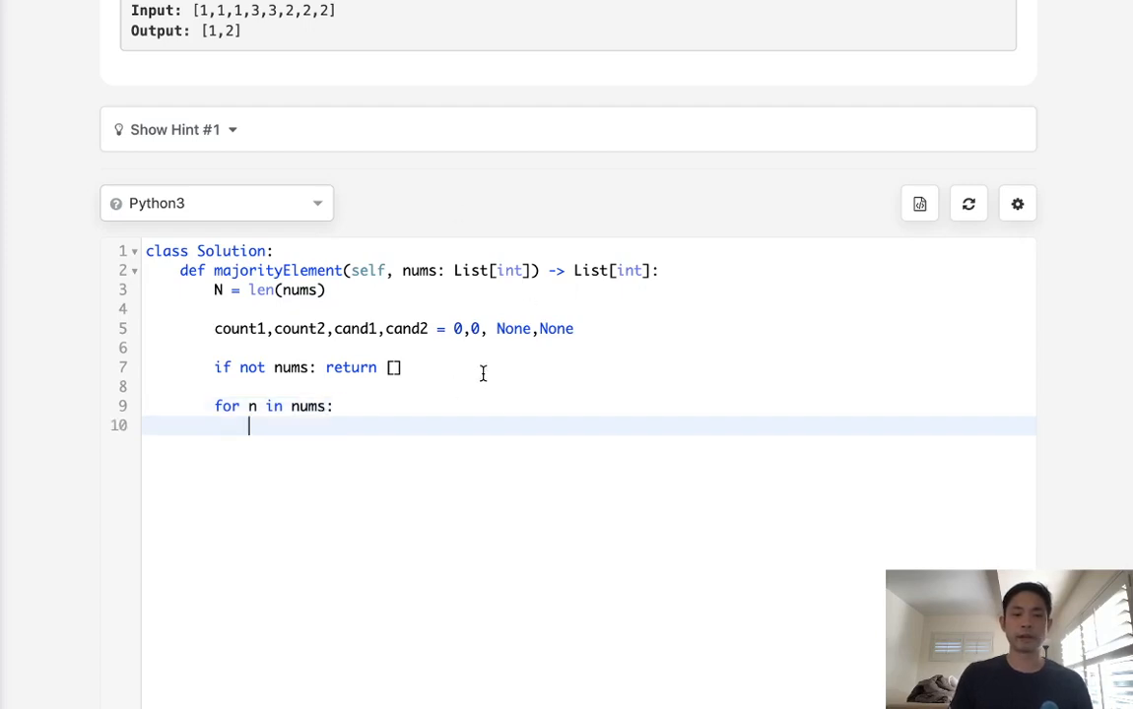
- In the loop, increment count1 when cand1 == n, else count2 when cand2 == n
{"action": "type", "text": "if ca"}
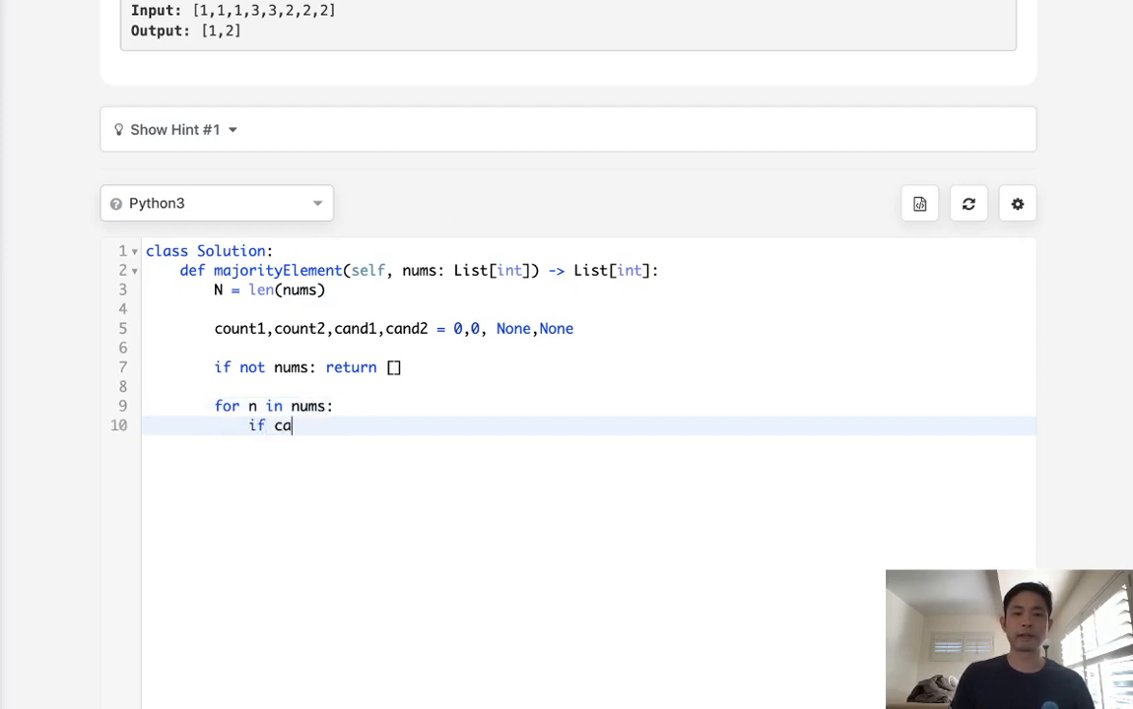
{"action": "type", "text": "nd1 == n:"}
{"action": "type", "text": "count"}
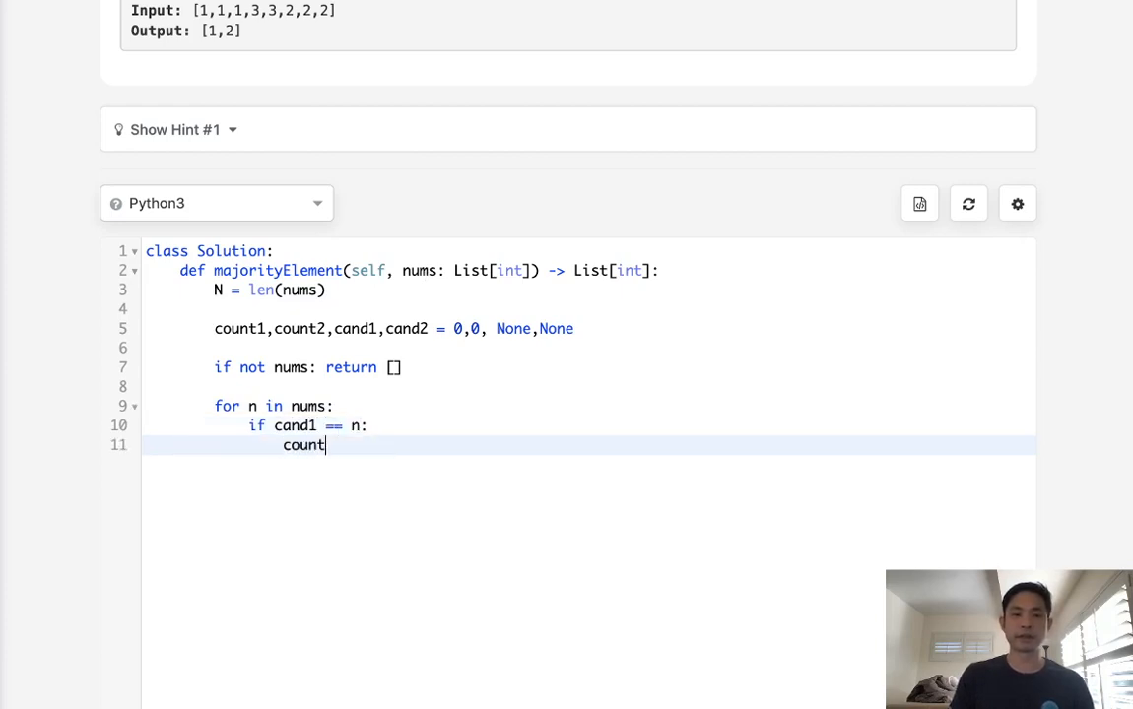
{"action": "type", "text": "1+=1"}
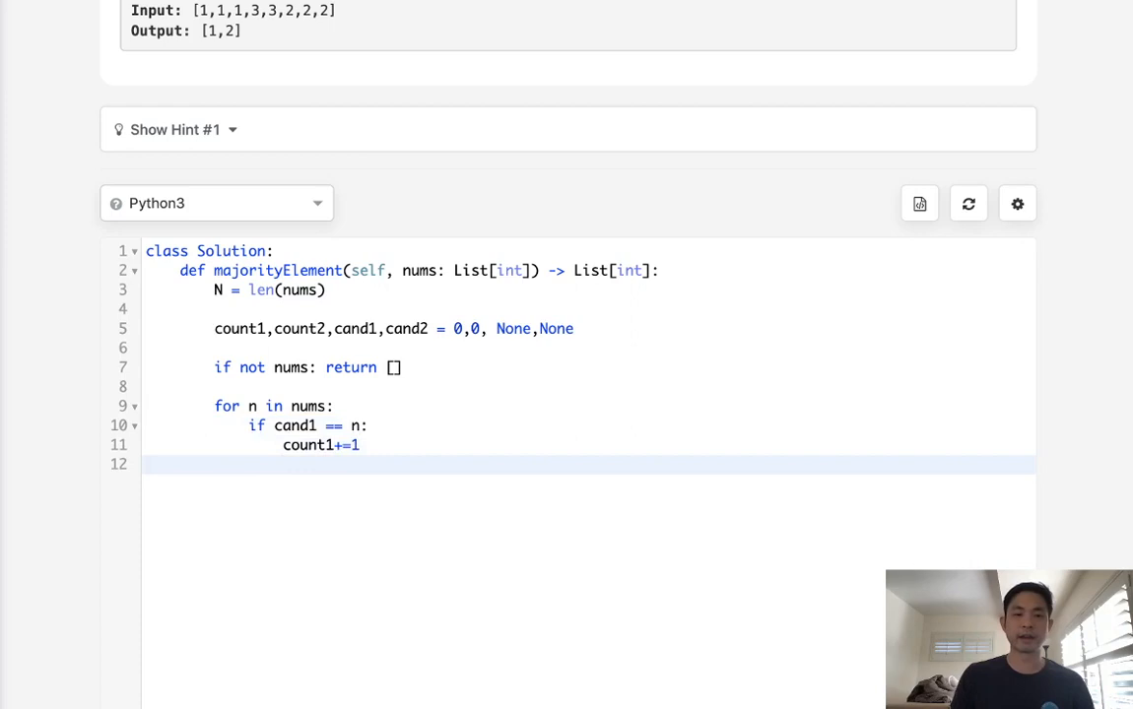
{"action": "type", "text": "elif cand"}
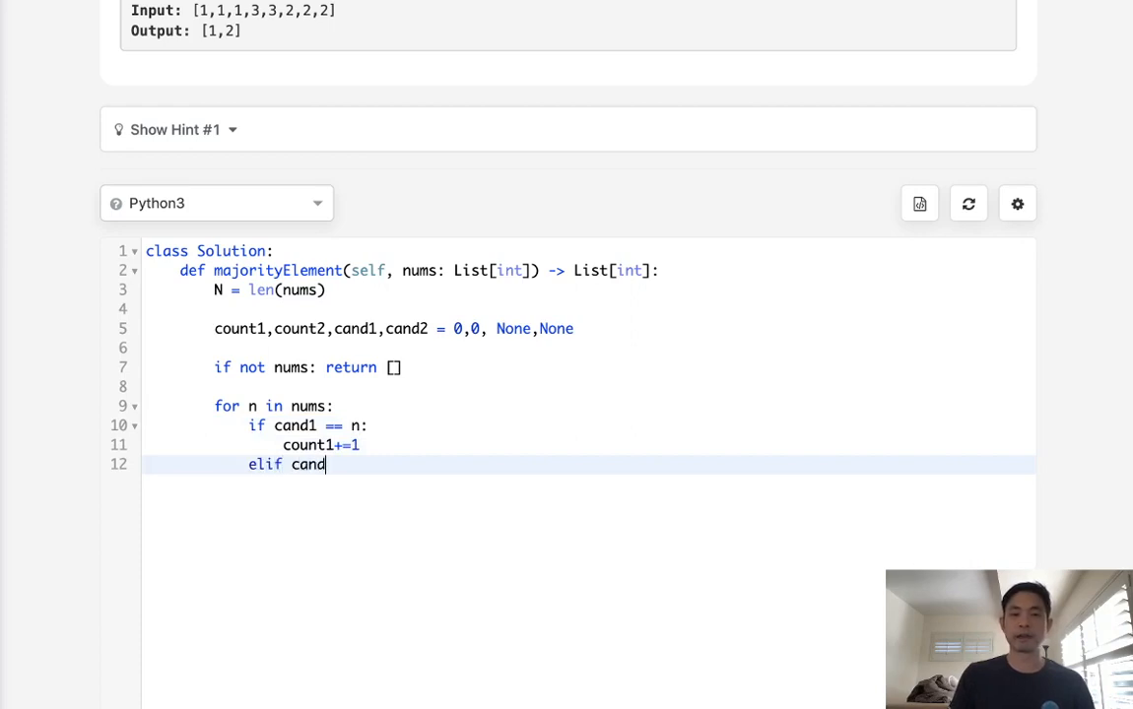
{"action": "type", "text": "2 == n:"}
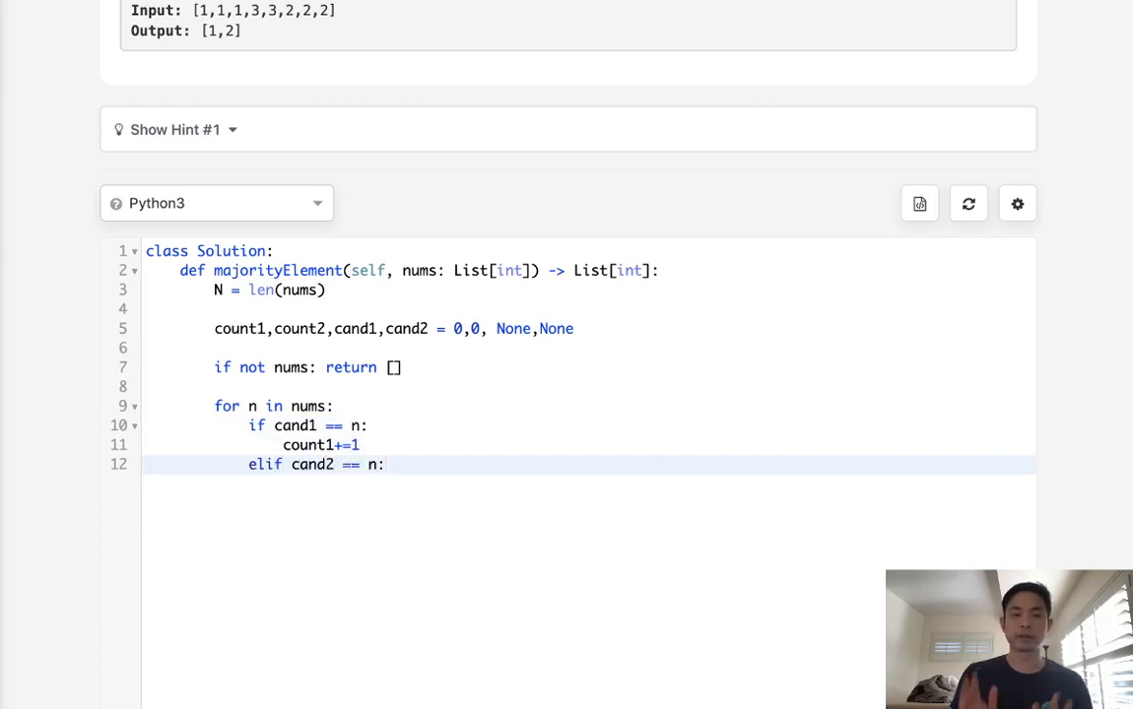
{"action": "type", "text": "count2+=1"}
{"action": "type", "text": "el"}
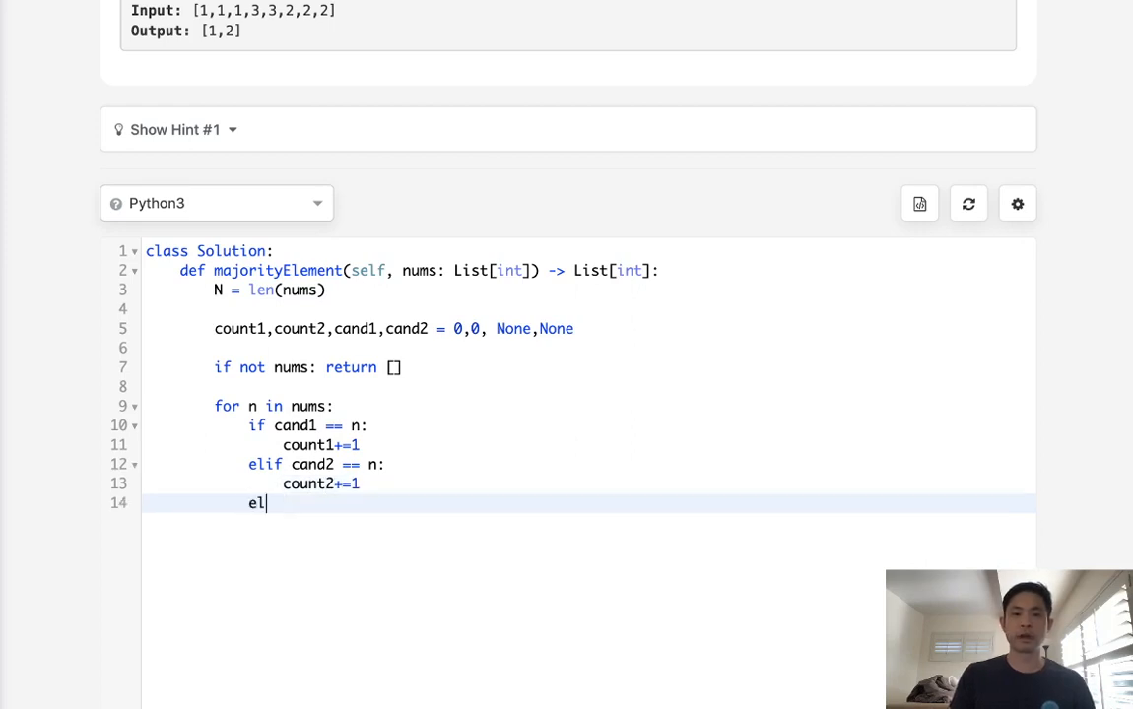
- When count1 or count2 is 0, adopt n as that candidate and set its count to 1
{"action": "type", "text": "if count"}
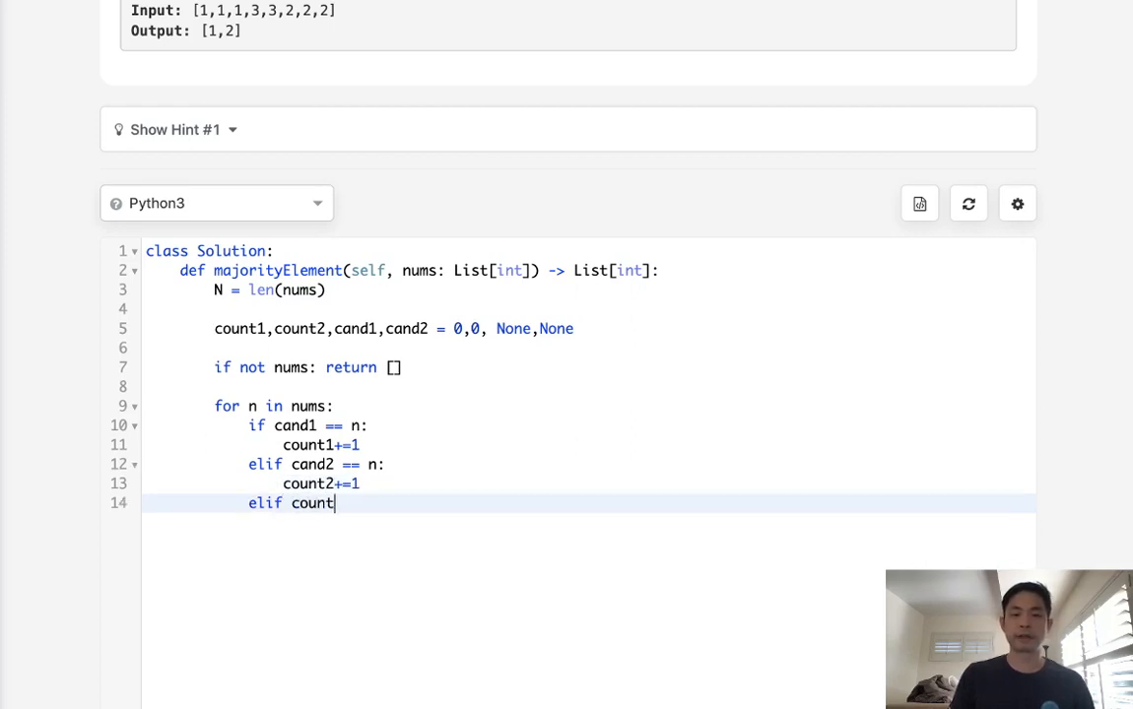
{"action": "type", "text": "1==0:"}
{"action": "type", "text": "elif cou"}
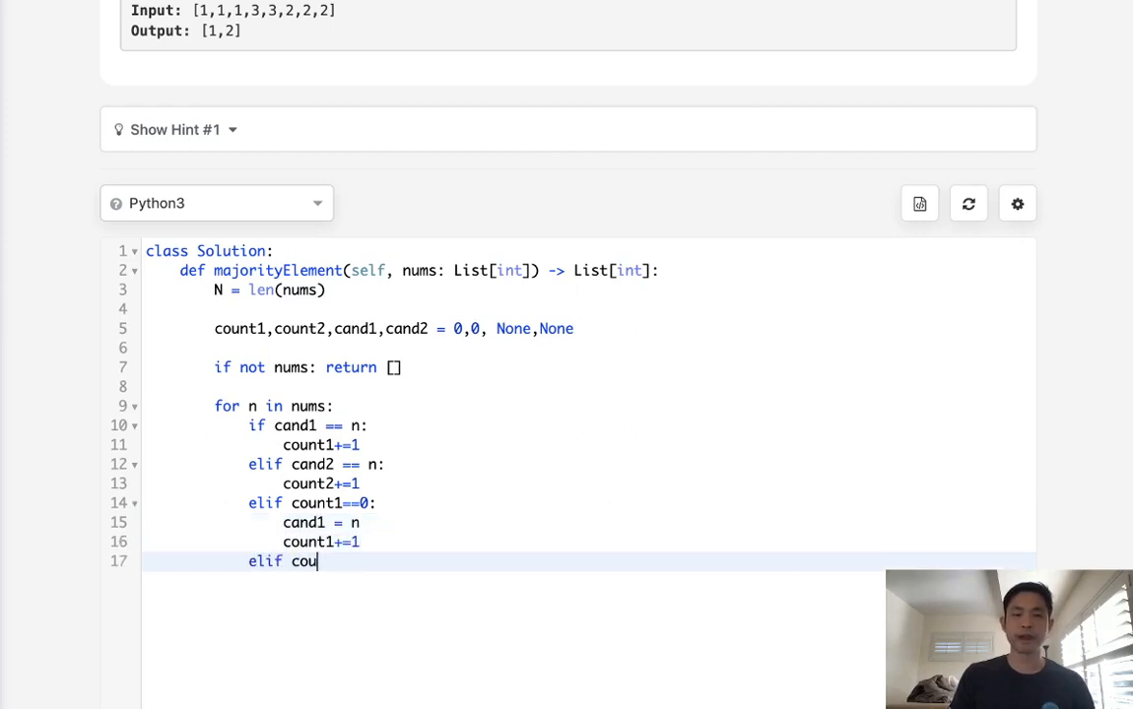
{"action": "type", "text": "nt2==0:"}
{"action": "type", "text": "cand2 = n"}
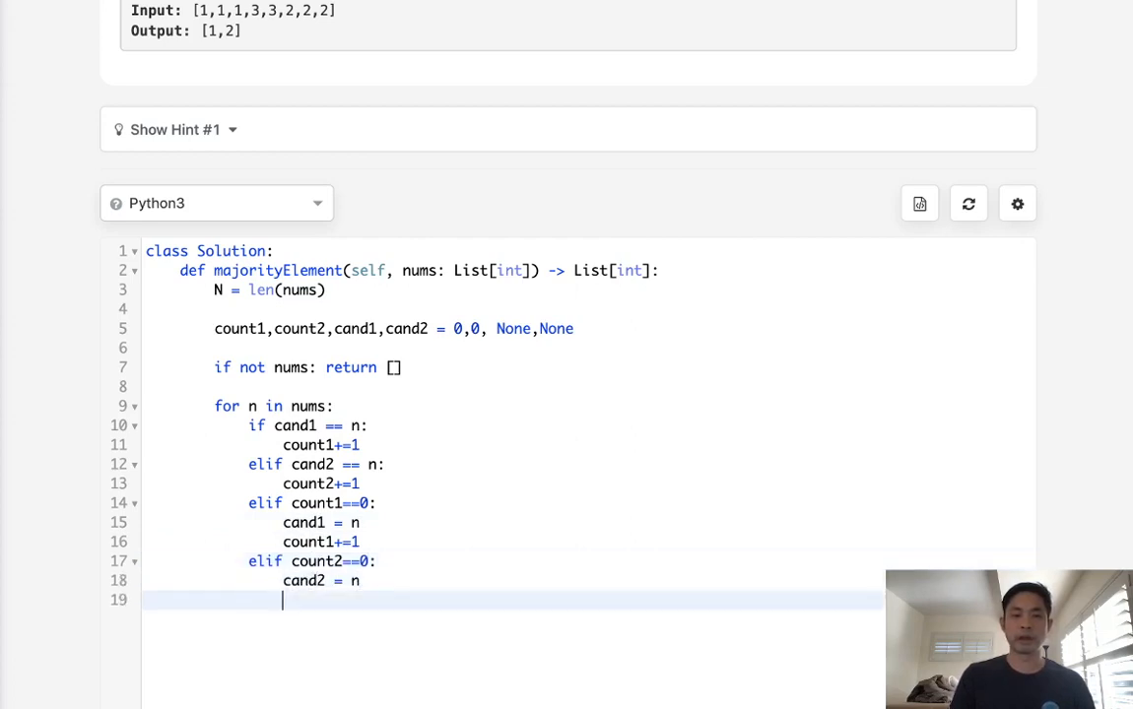
{"action": "type", "text": "count2+=1"}
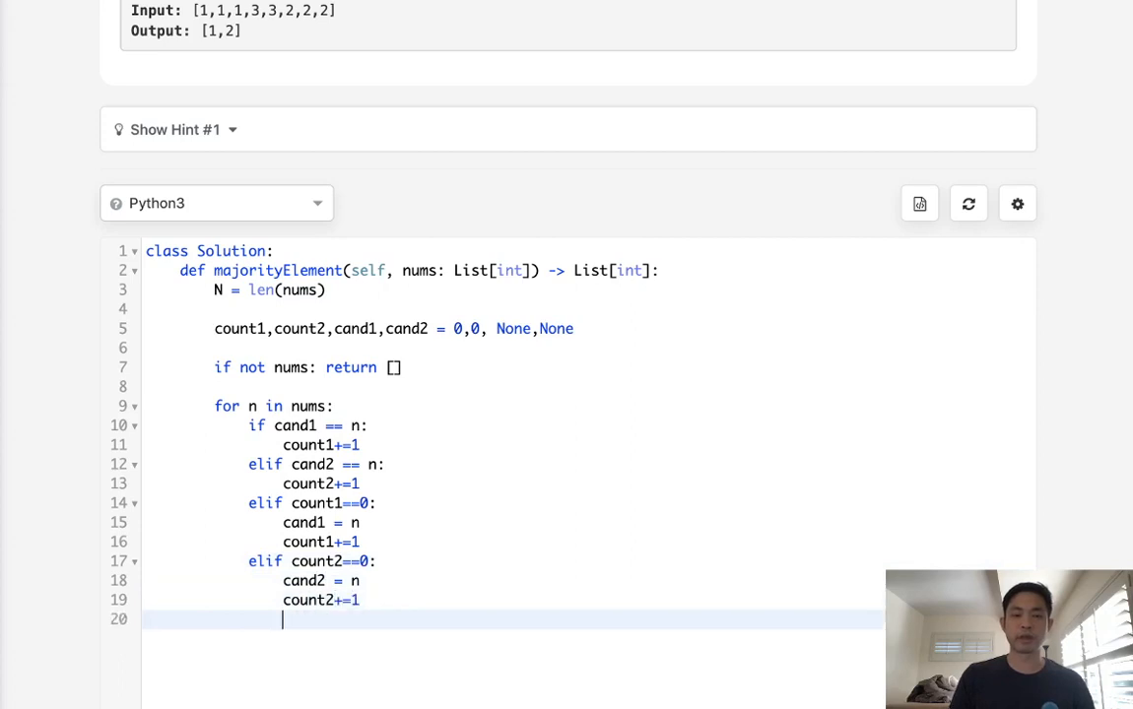
- In the else branch decrement both count1 and count2 by one
{"action": "type", "text": "else:"}
{"action": "type", "text": "count-="}
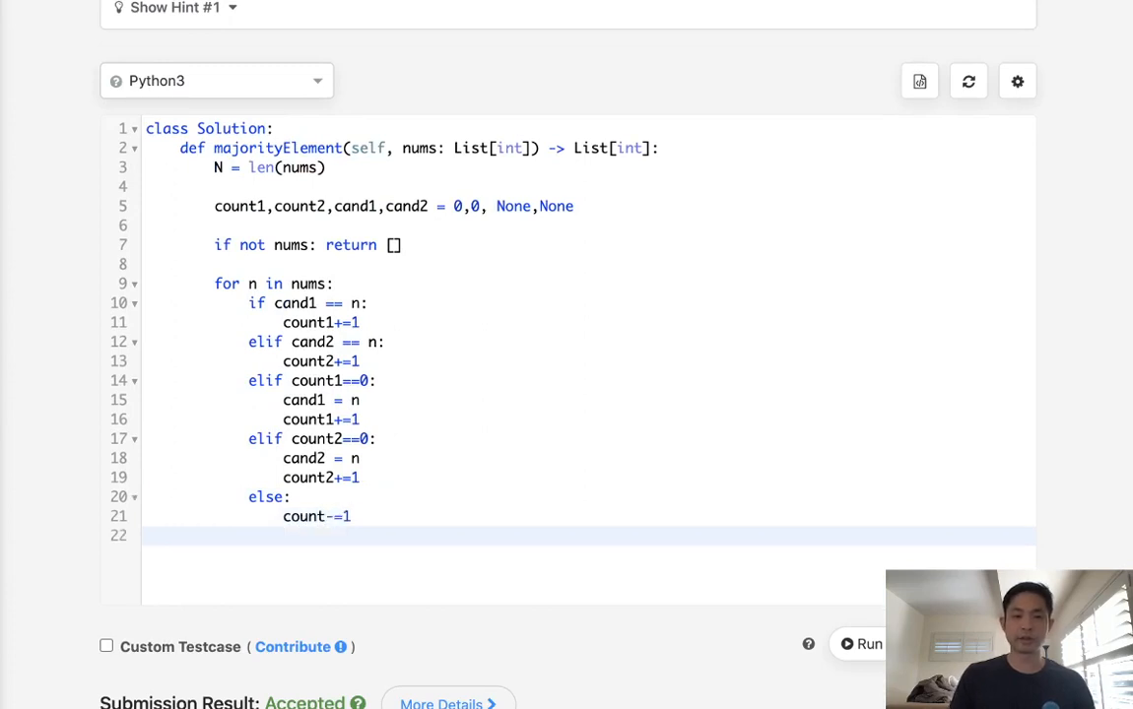
{"action": "type", "text": "1"}
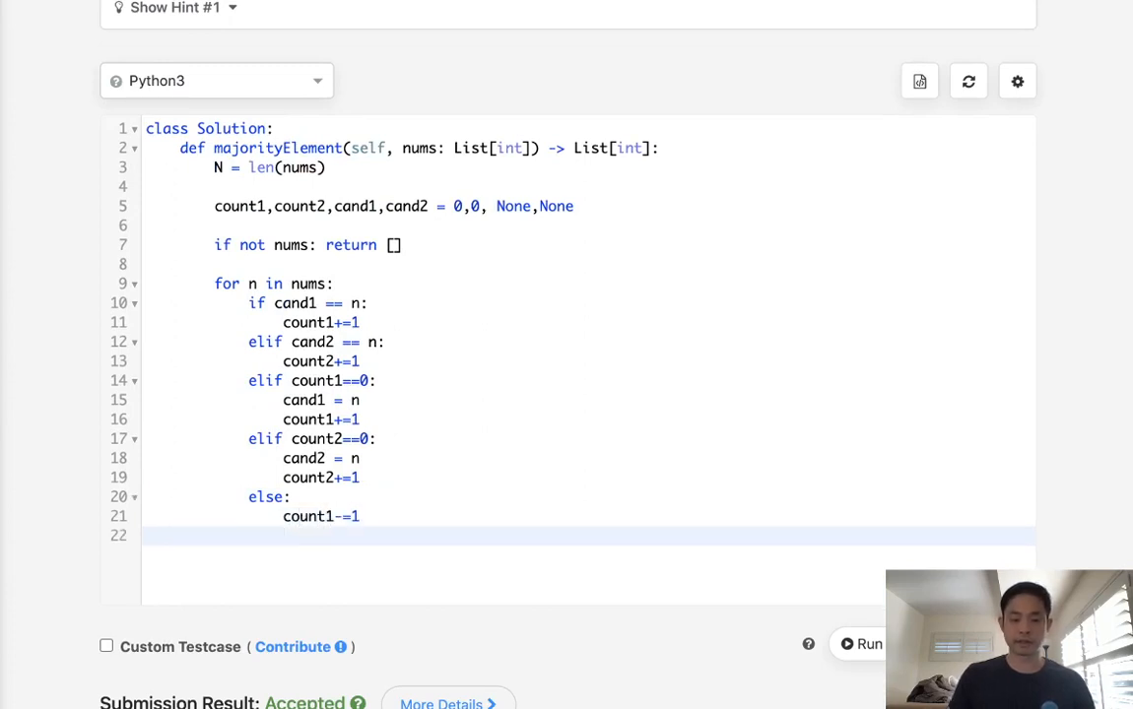
{"action": "type", "text": "count2"}
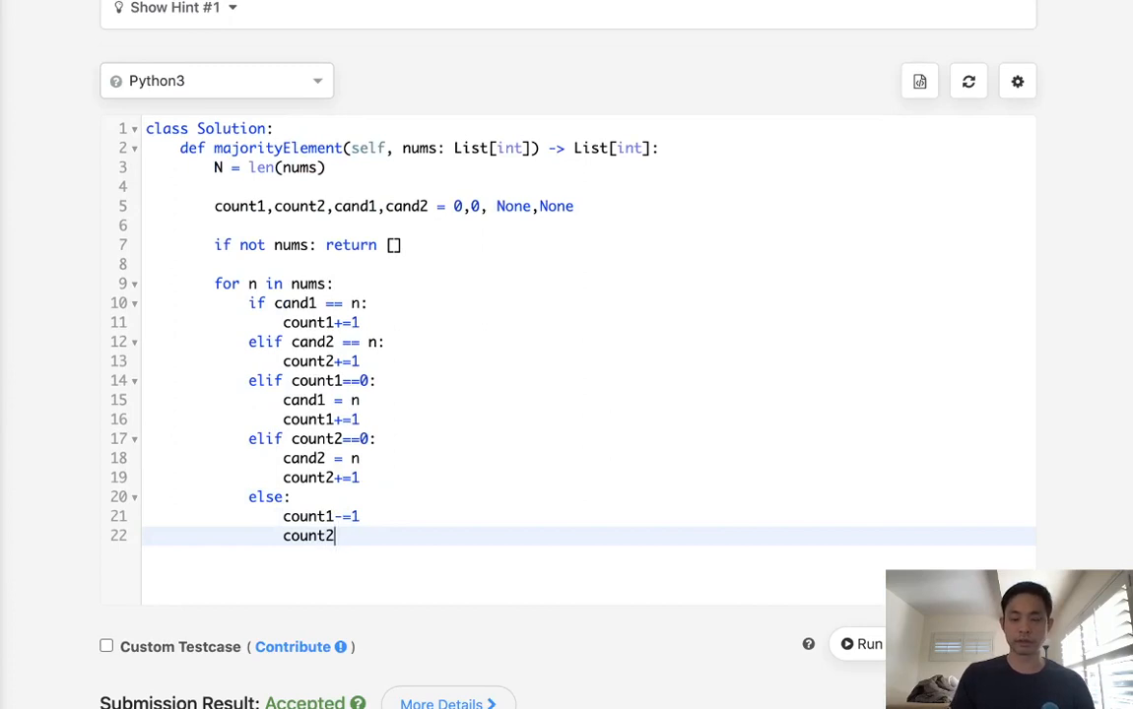
{"action": "type", "text": "-=1"}
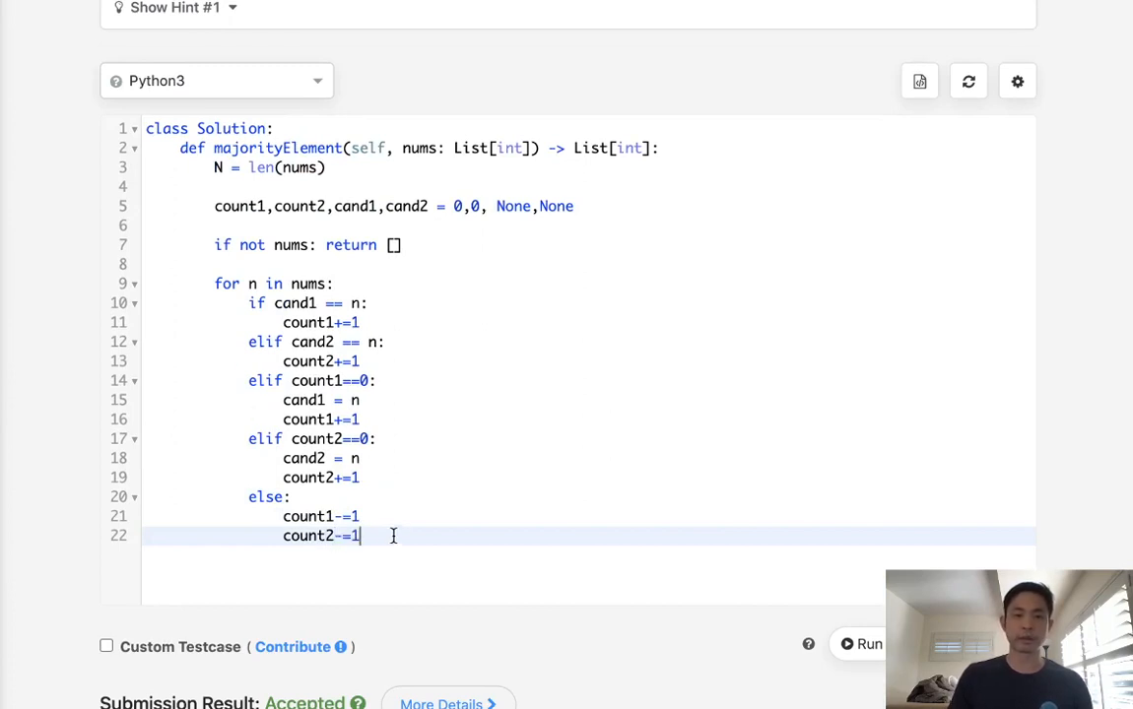
{"action": "key", "text": "enter"}
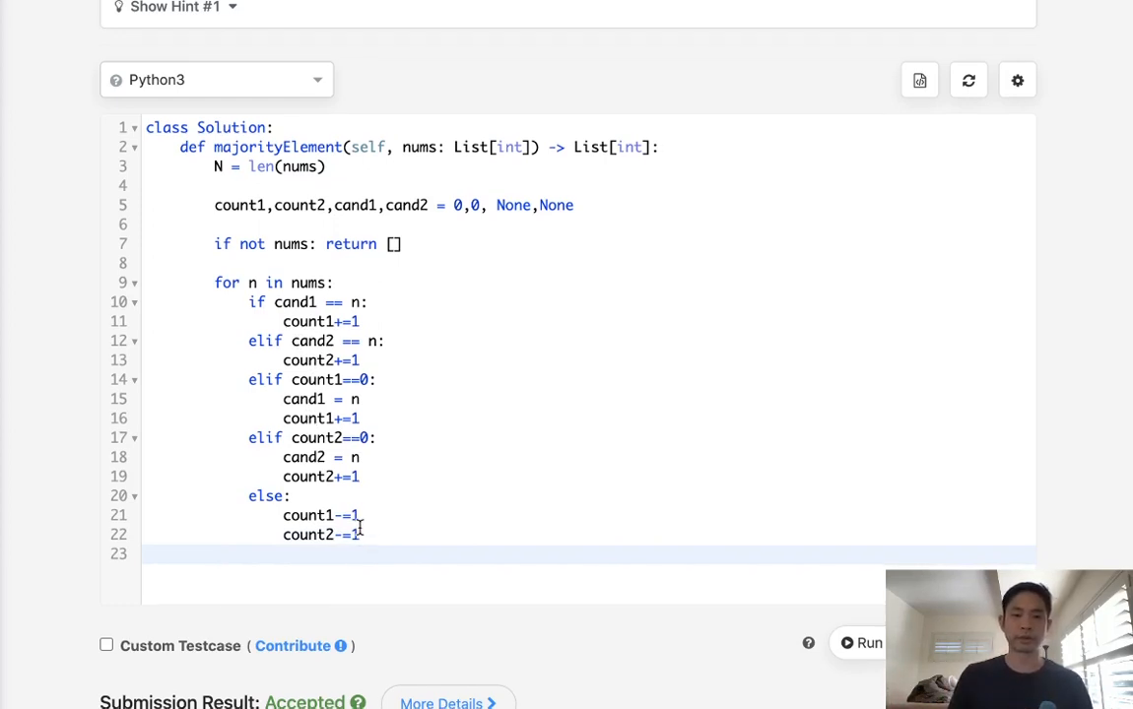
- End with return [c for c in [cand1,cand2] if nums.count(c) > (N//3)]
{"action": "scroll", "scroll_direction": "down", "scroll_amount": 3}
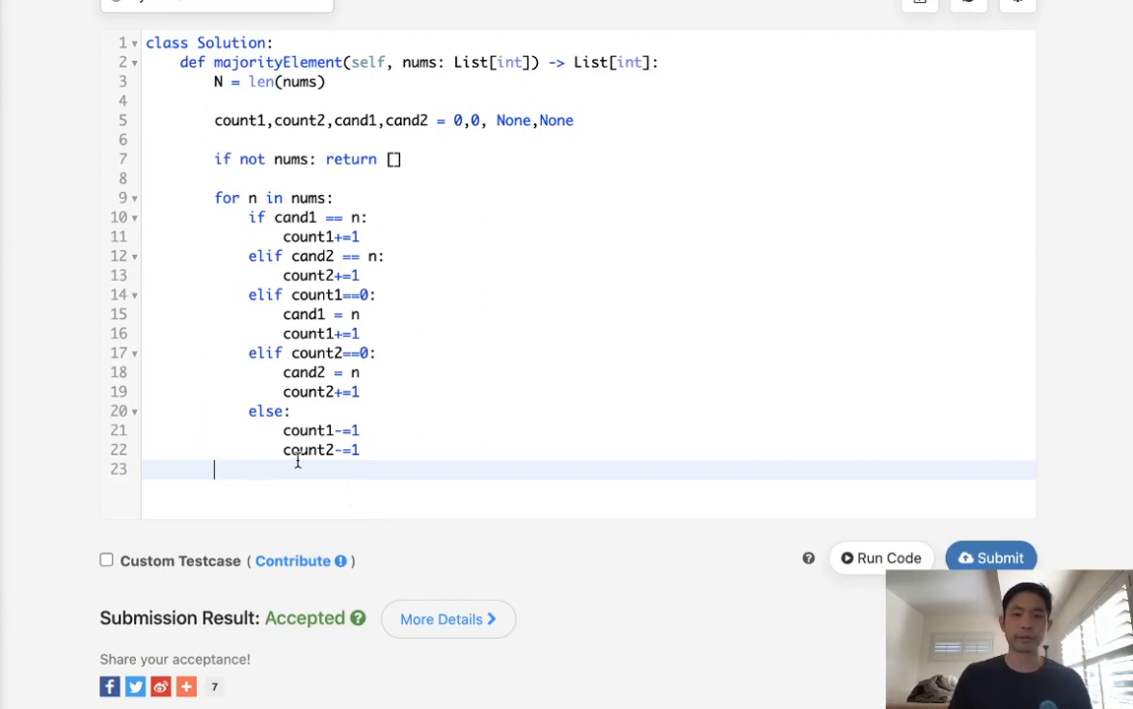
{"action": "key", "text": "enter"}
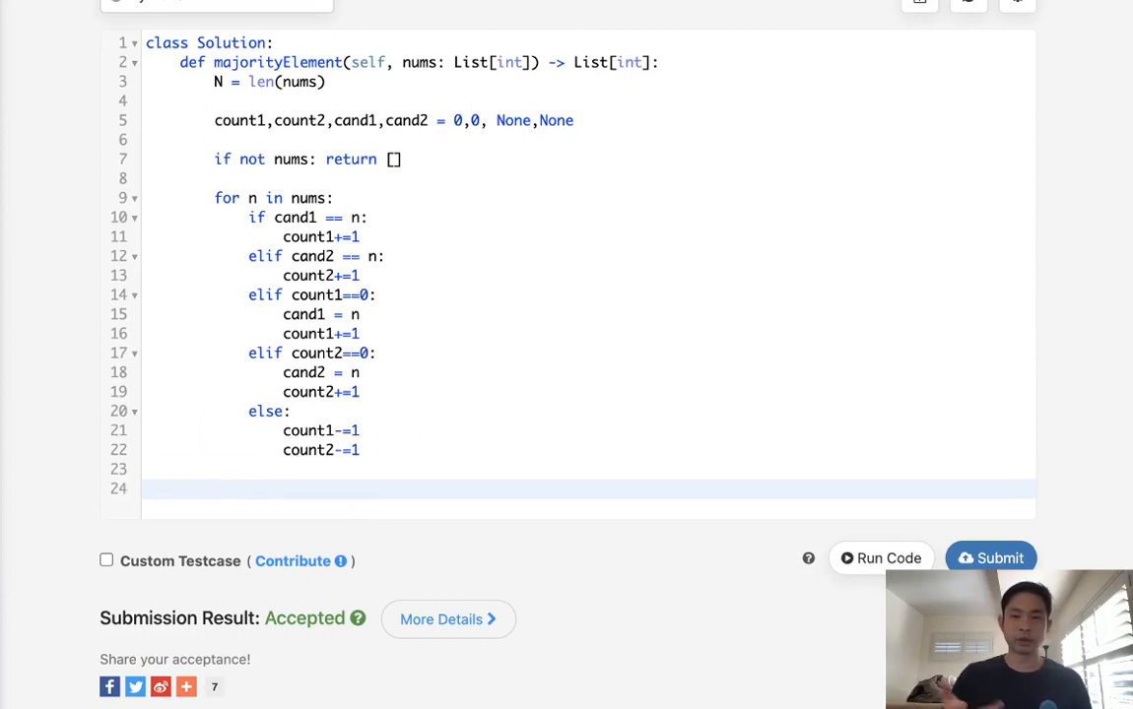
{"action": "type", "text": "[]"}
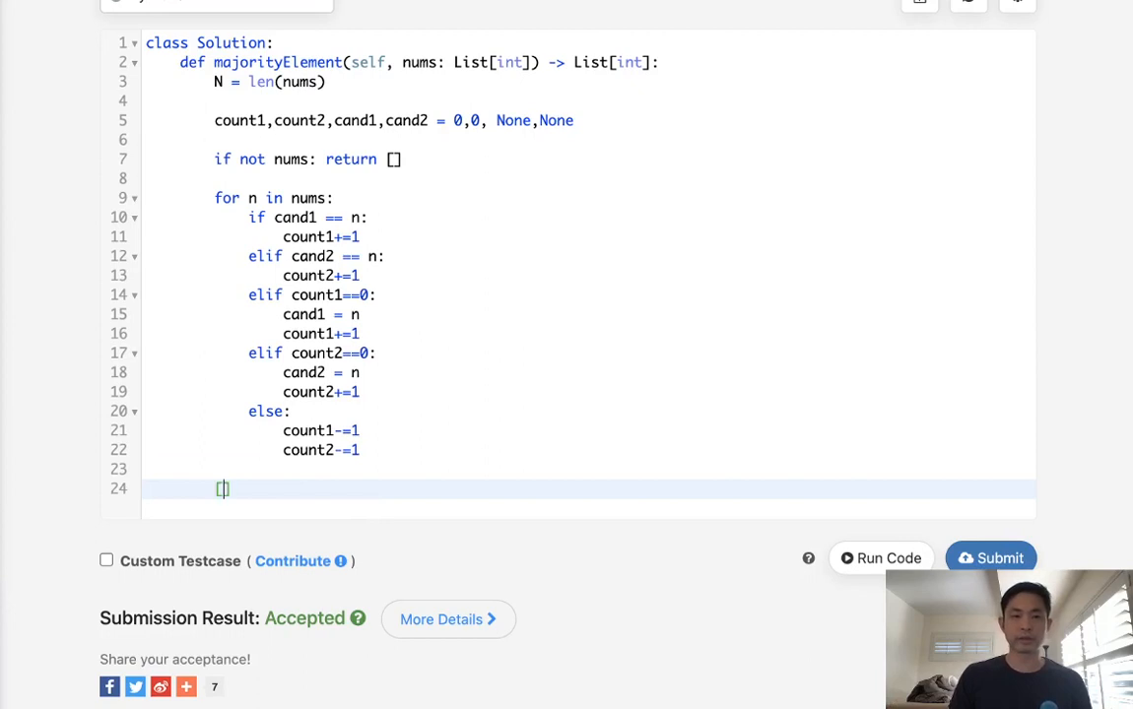
{"action": "type", "text": "for c in [cand"}
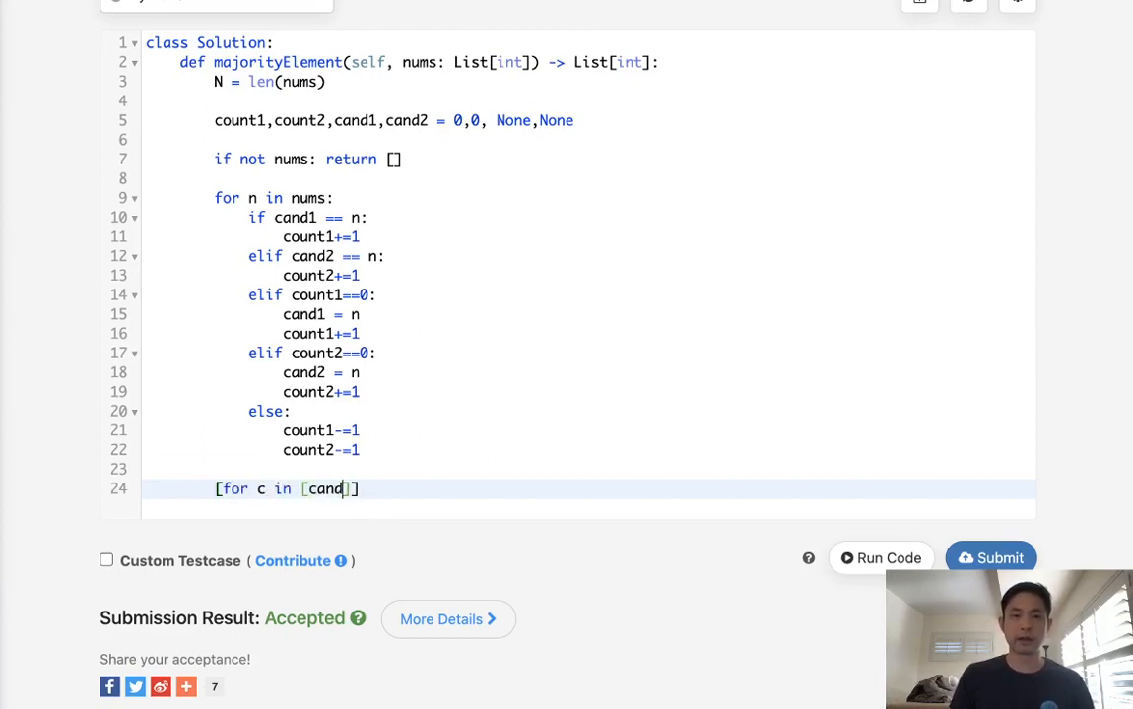
{"action": "type", "text": ",cand2"}
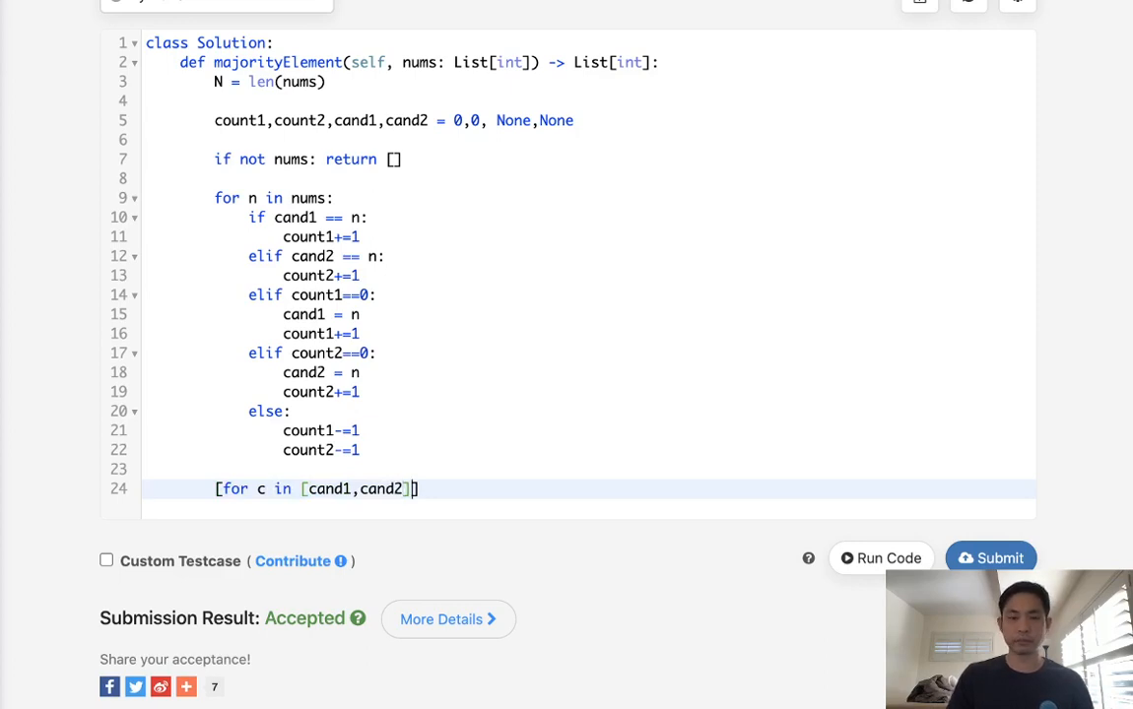
{"action": "type", "text": "if"}
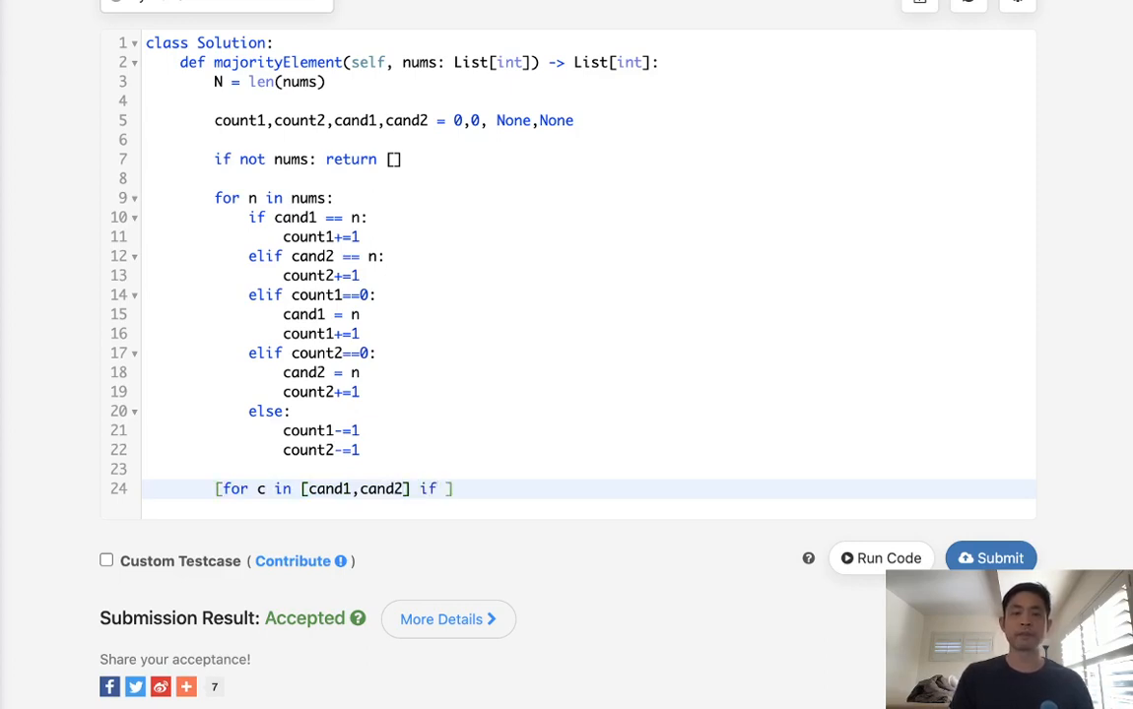
{"action": "type", "text": "nums.count(c"}
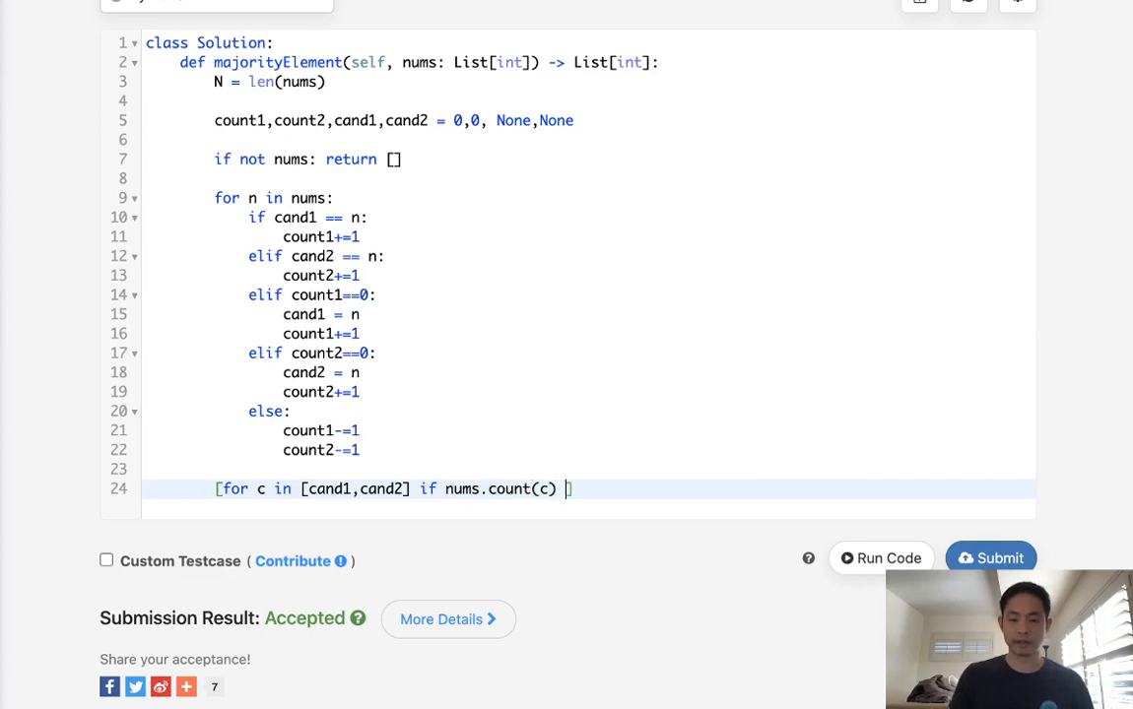
{"action": "type", "text": ">"}
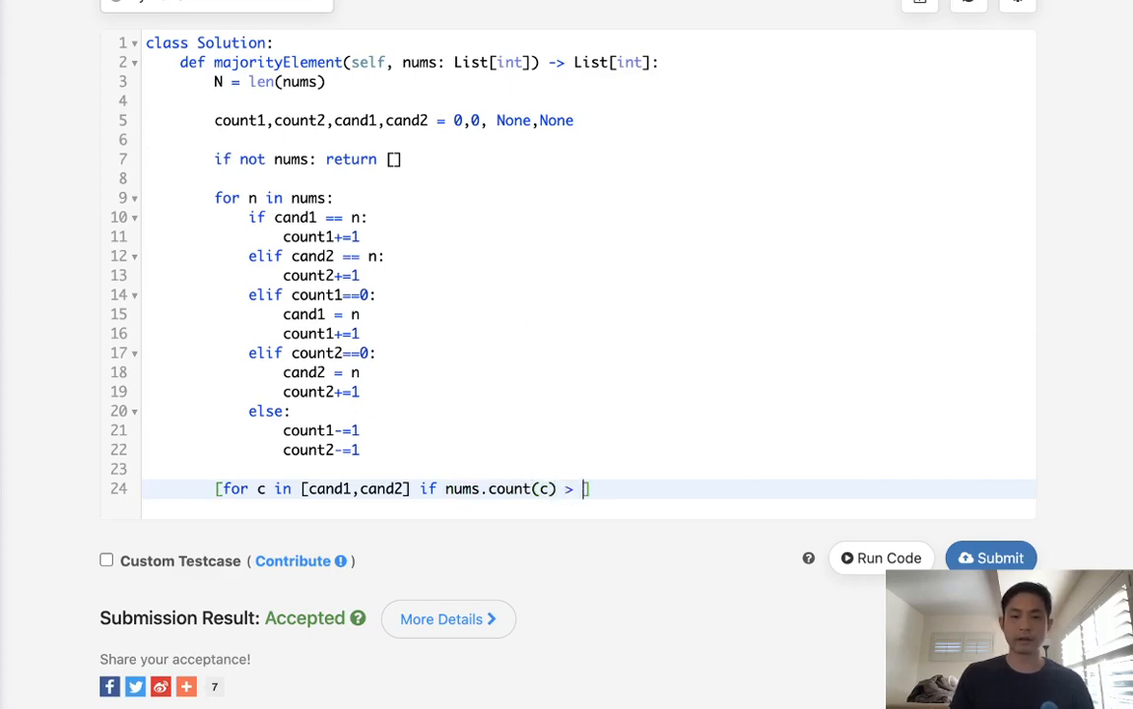
{"action": "type", "text": "N//3)"}
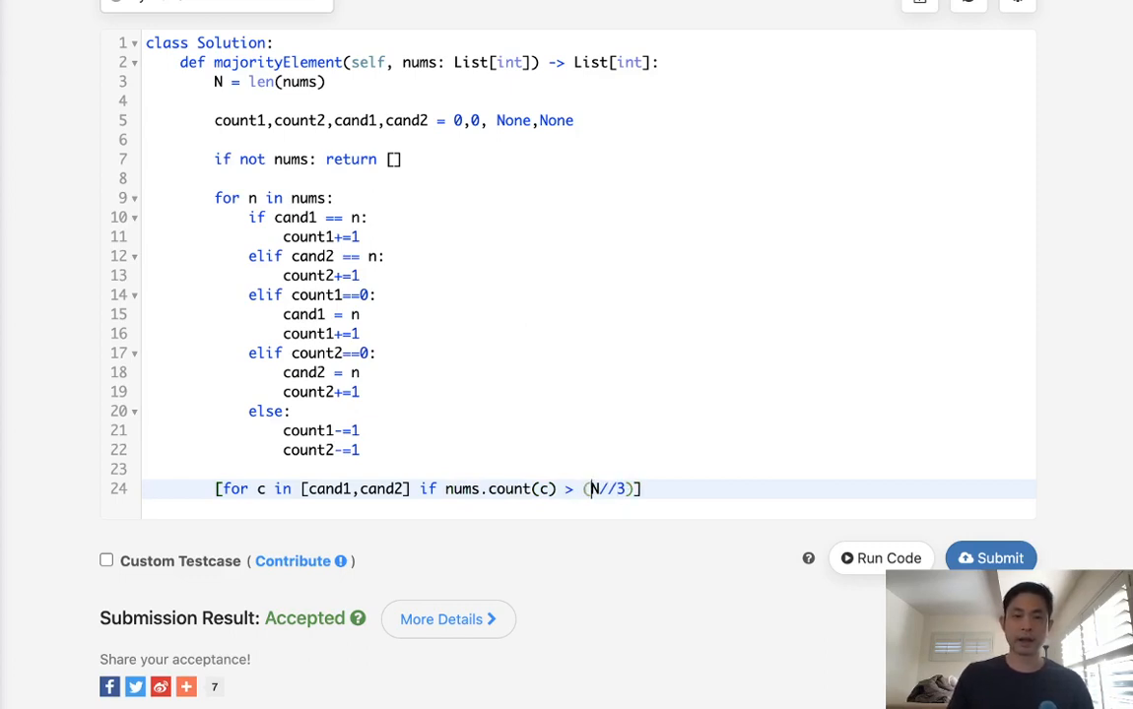
{"action": "type", "text": "c"}
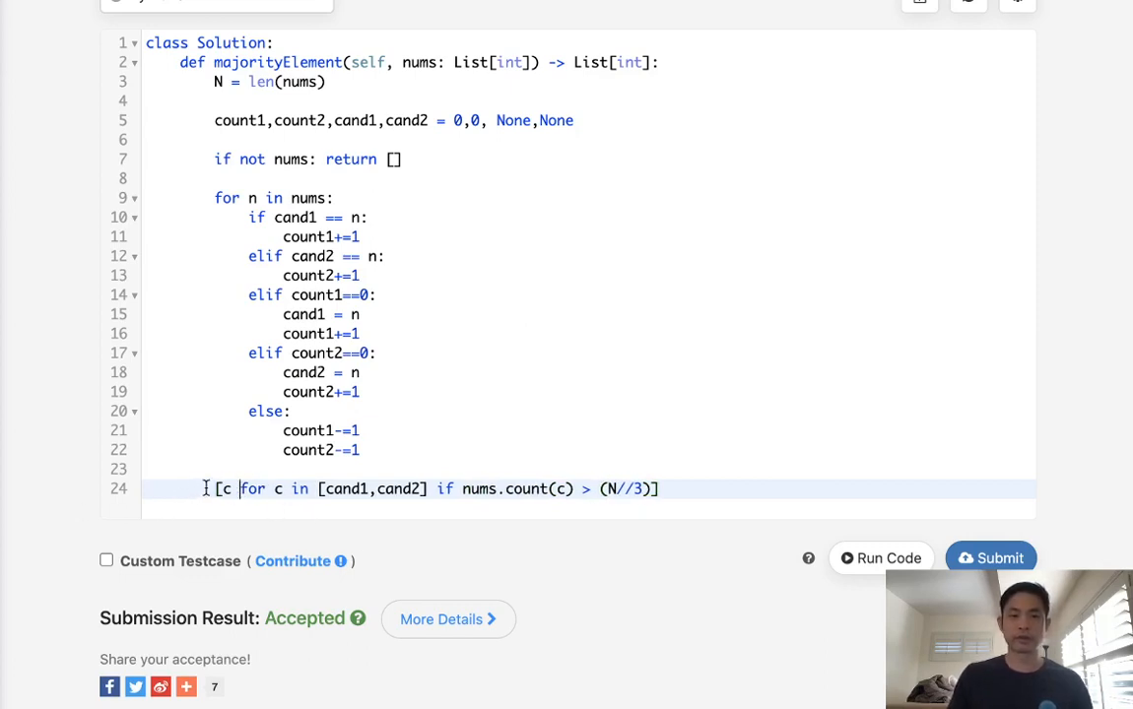
{"action": "type", "text": "return"}
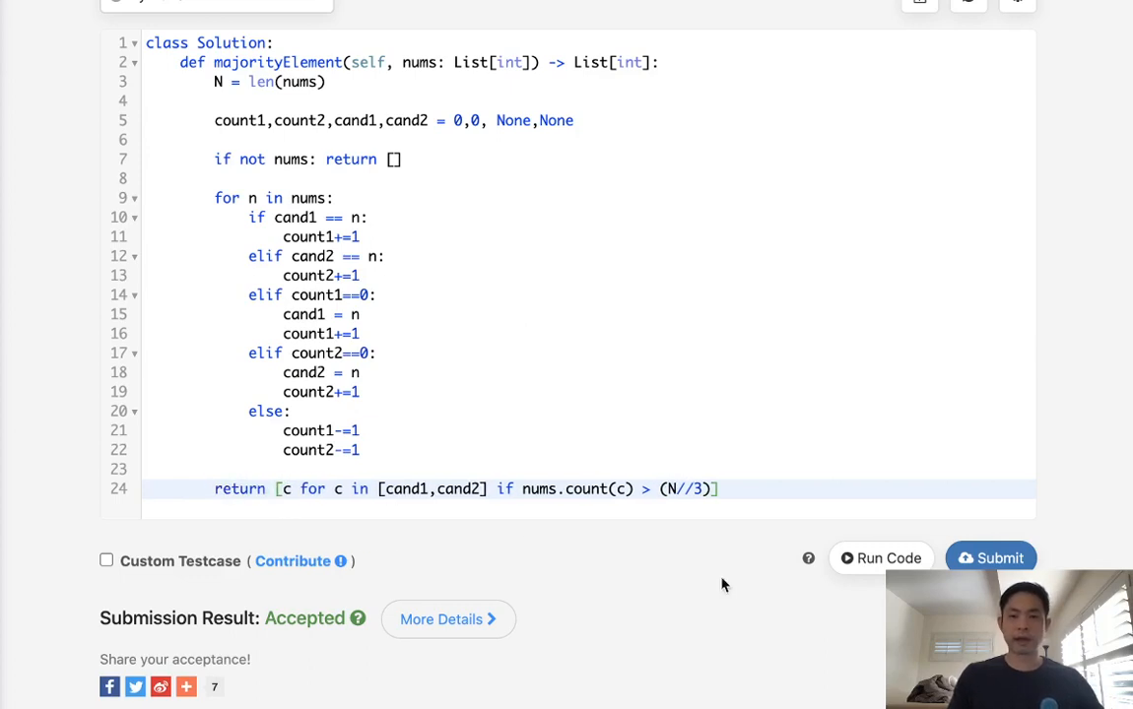
{"action": "mouse_move", "coordinate": [880, 557]}
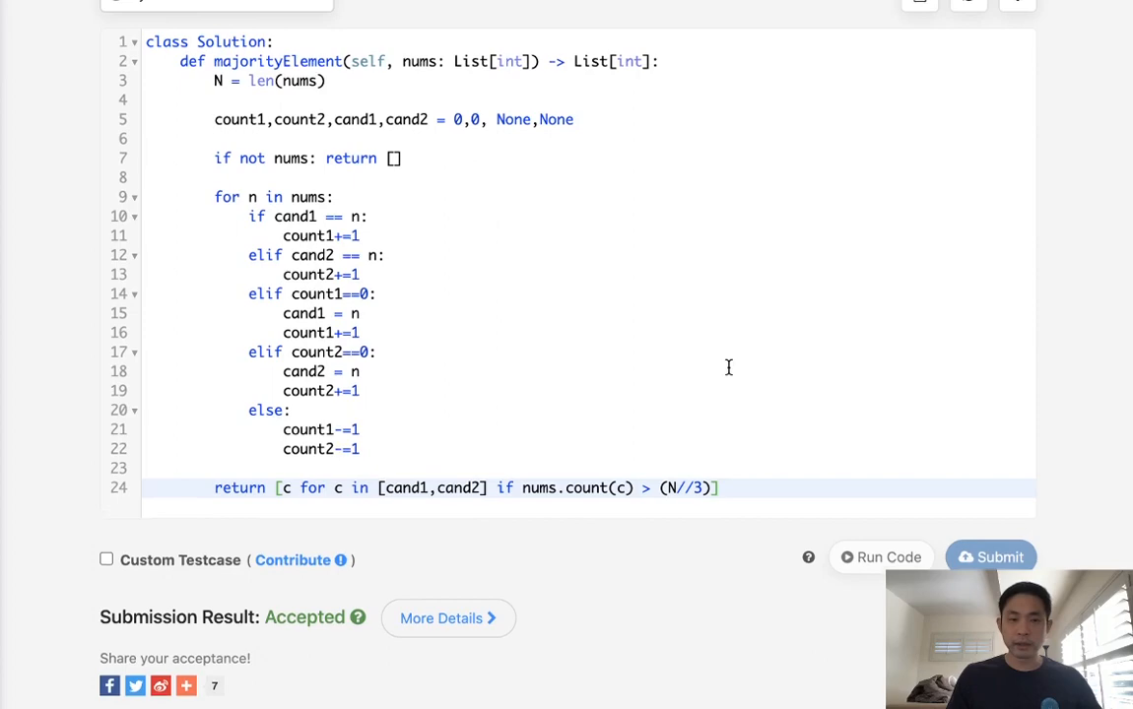
- Run the voting solution on sample [3,2,3] and view the result [3]
{"action": "left_click", "coordinate": [878, 555]}
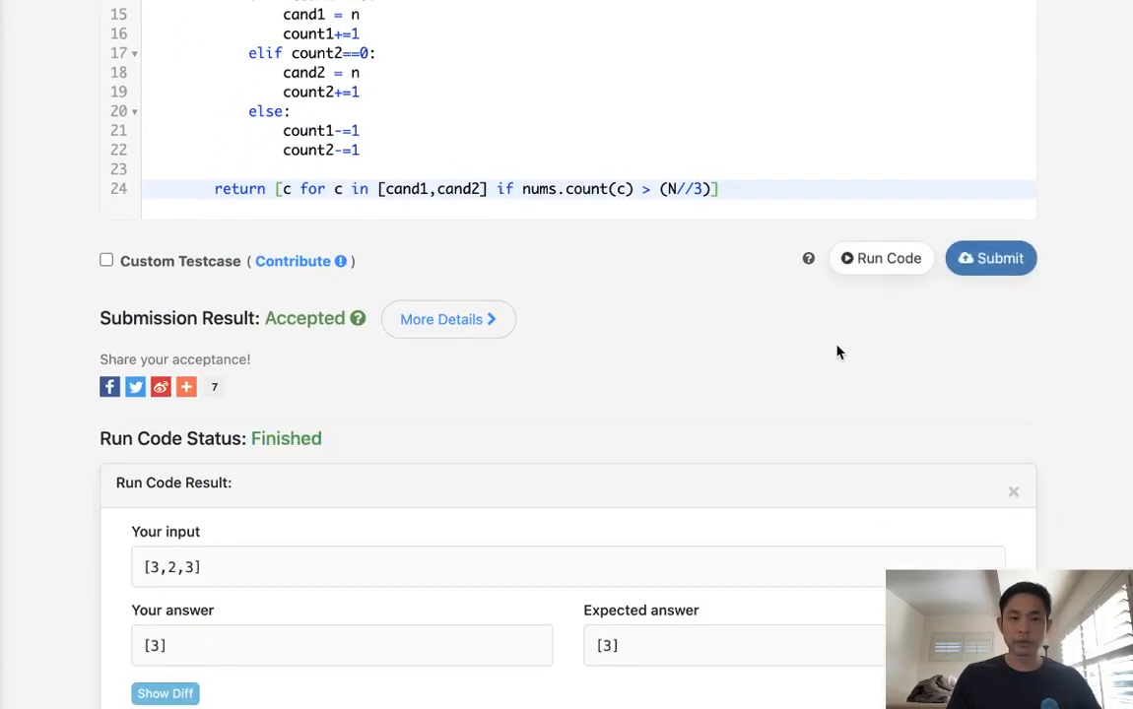
{"action": "left_click", "coordinate": [989, 258]}
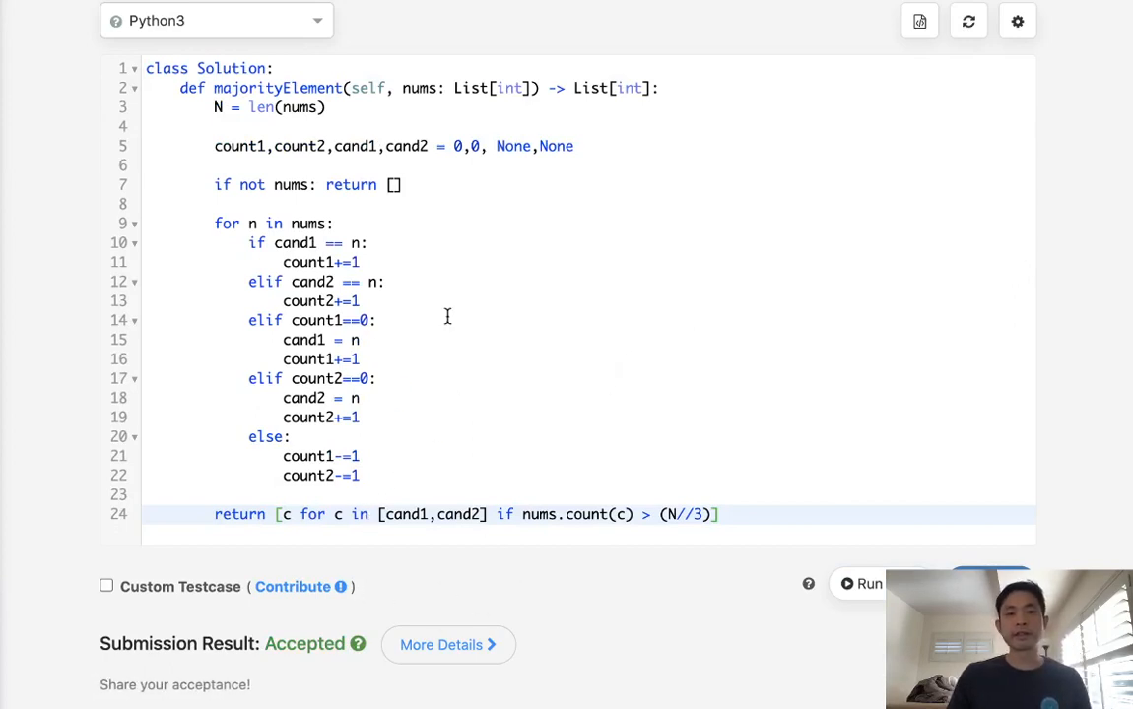
{"action": "mouse_move", "coordinate": [213, 146]}
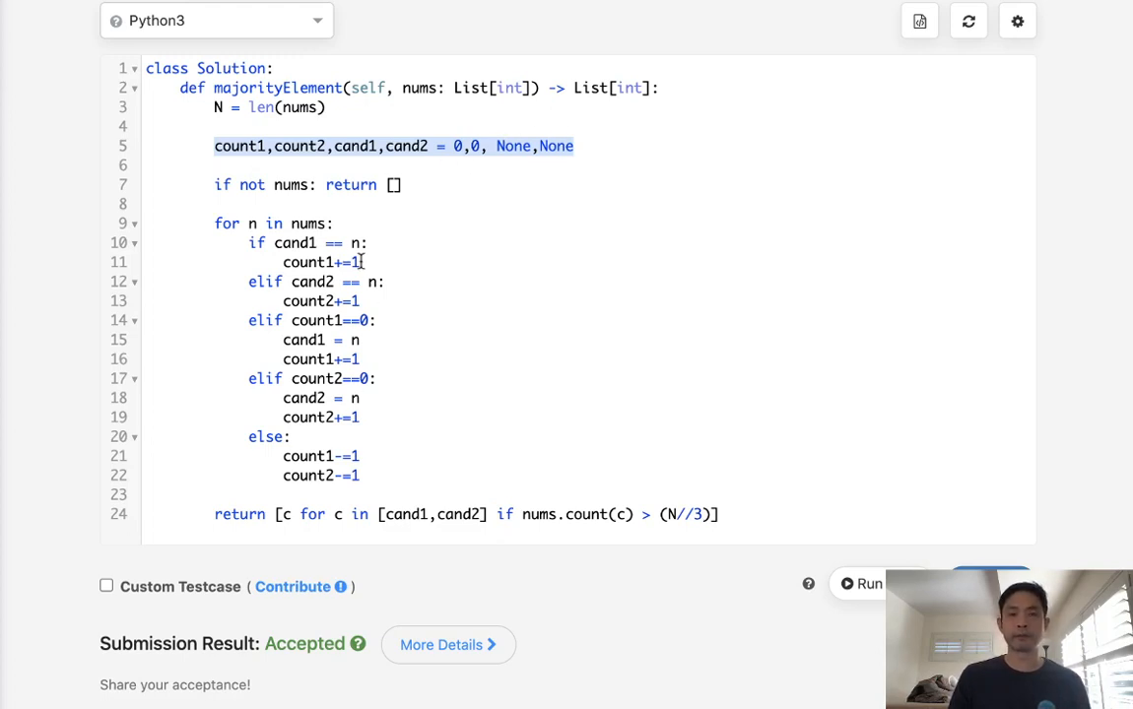
{"action": "mouse_move", "coordinate": [232, 244]}
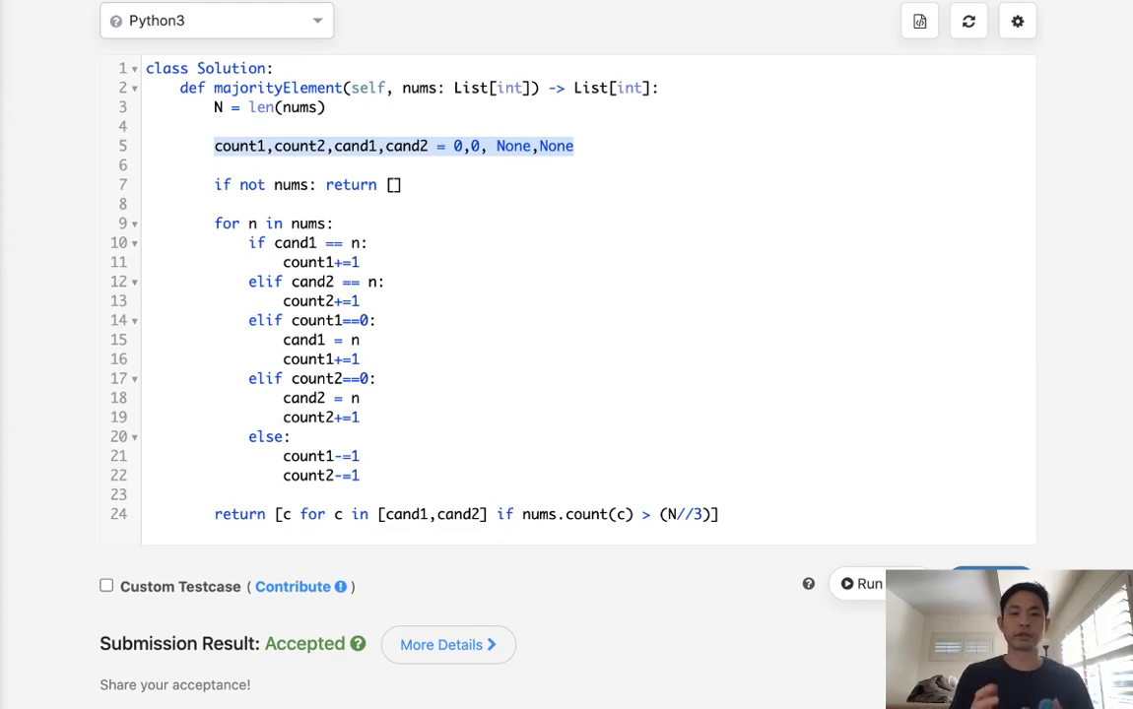
{"action": "mouse_move", "coordinate": [493, 591]}
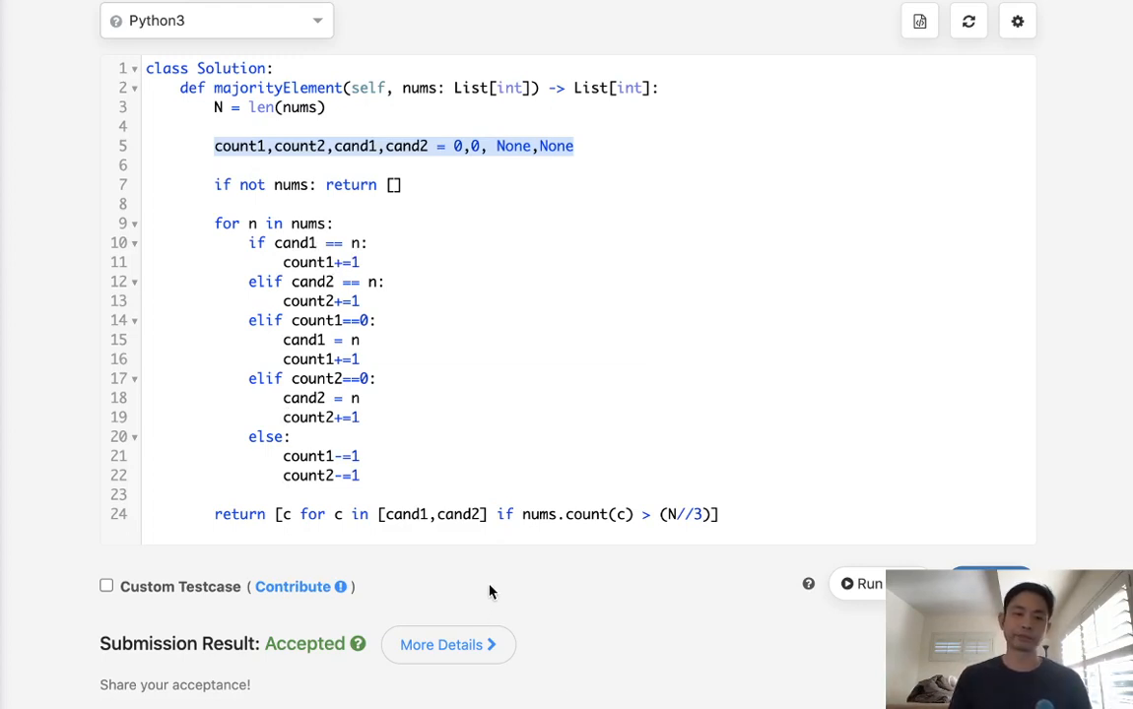